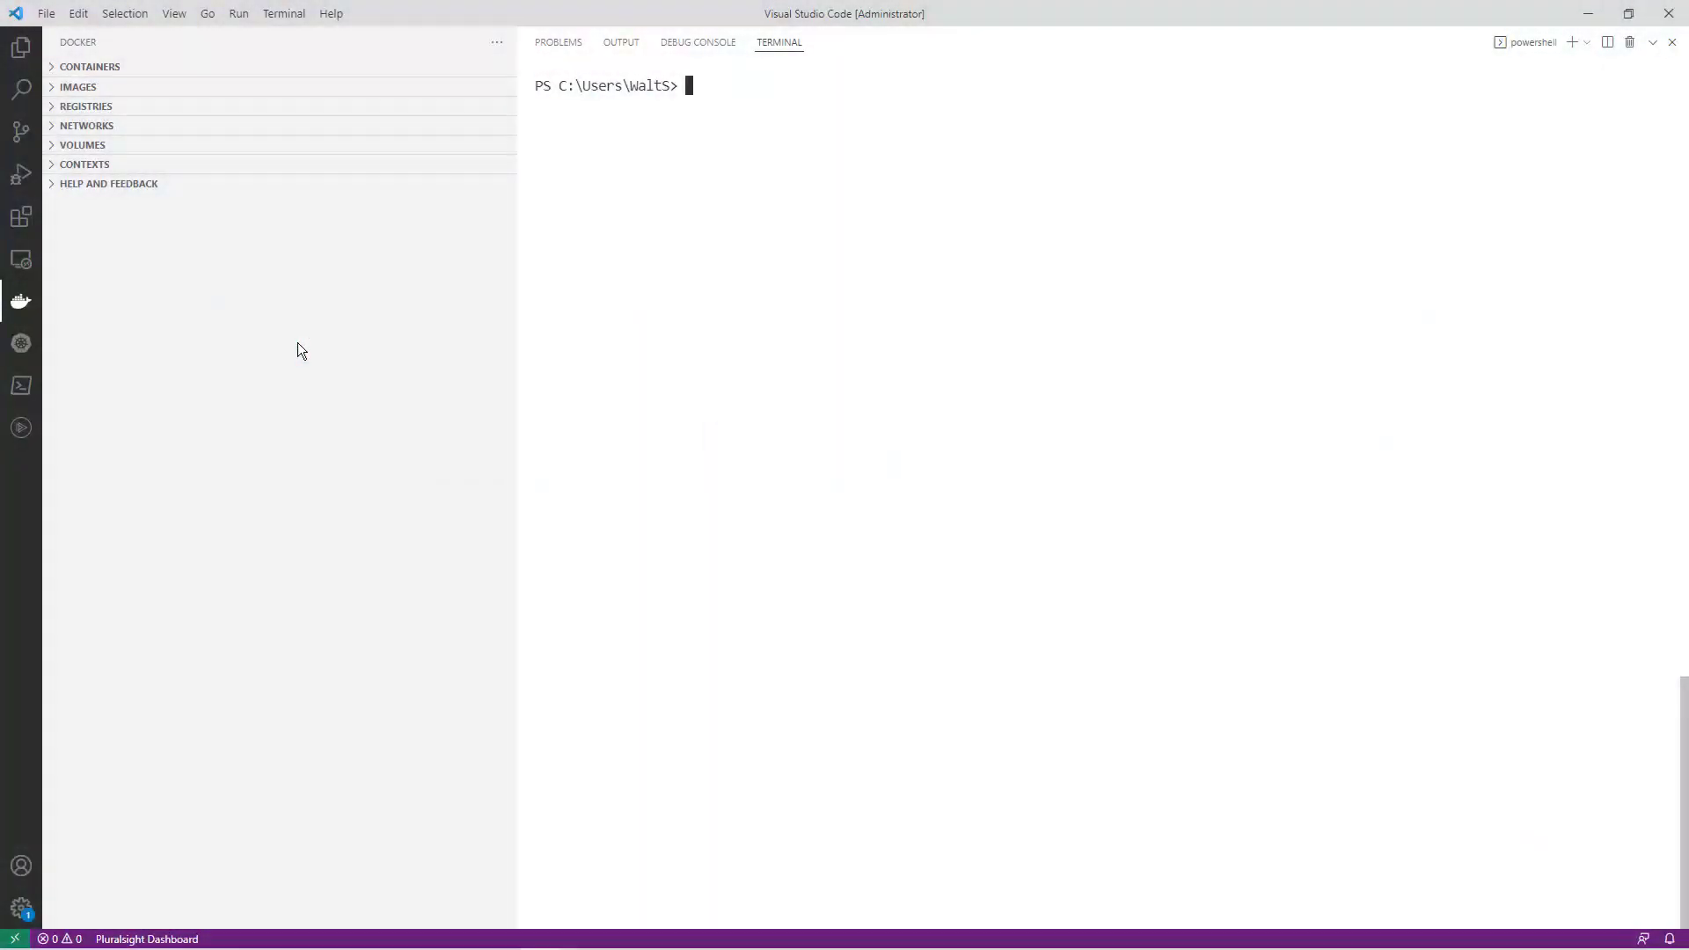
# Step: Run docker images and expand the Docker explorer's IMAGES list to show busybox, nginx, ubuntu and others
pyautogui.write('docker im')
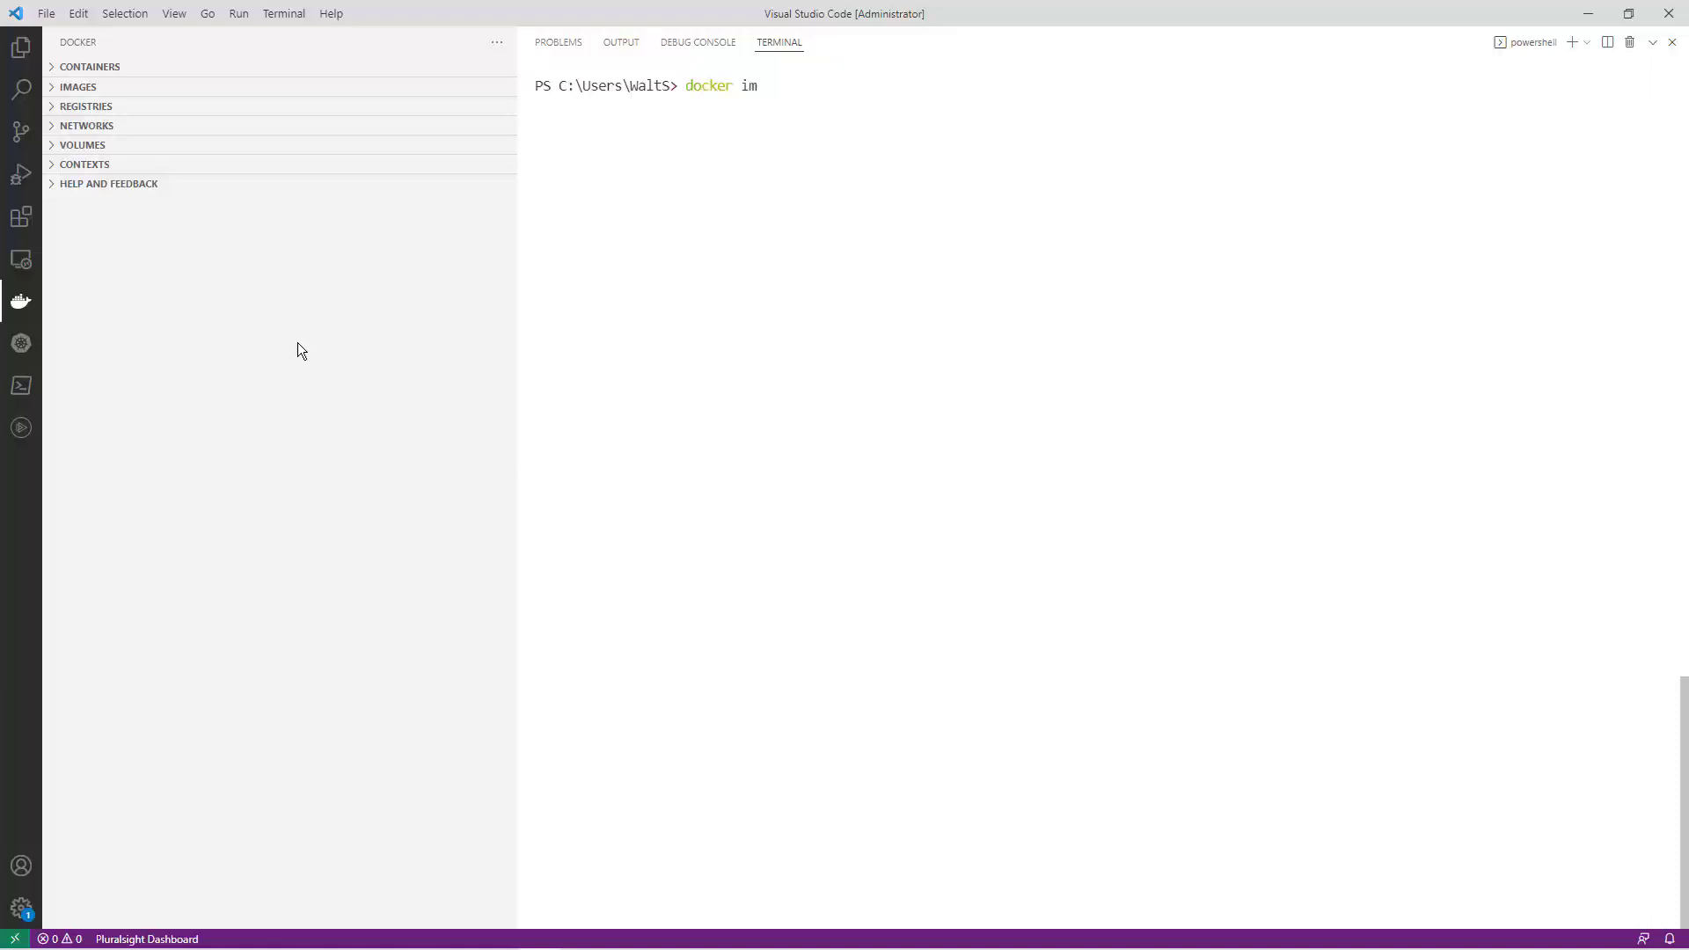
pyautogui.press('Return')
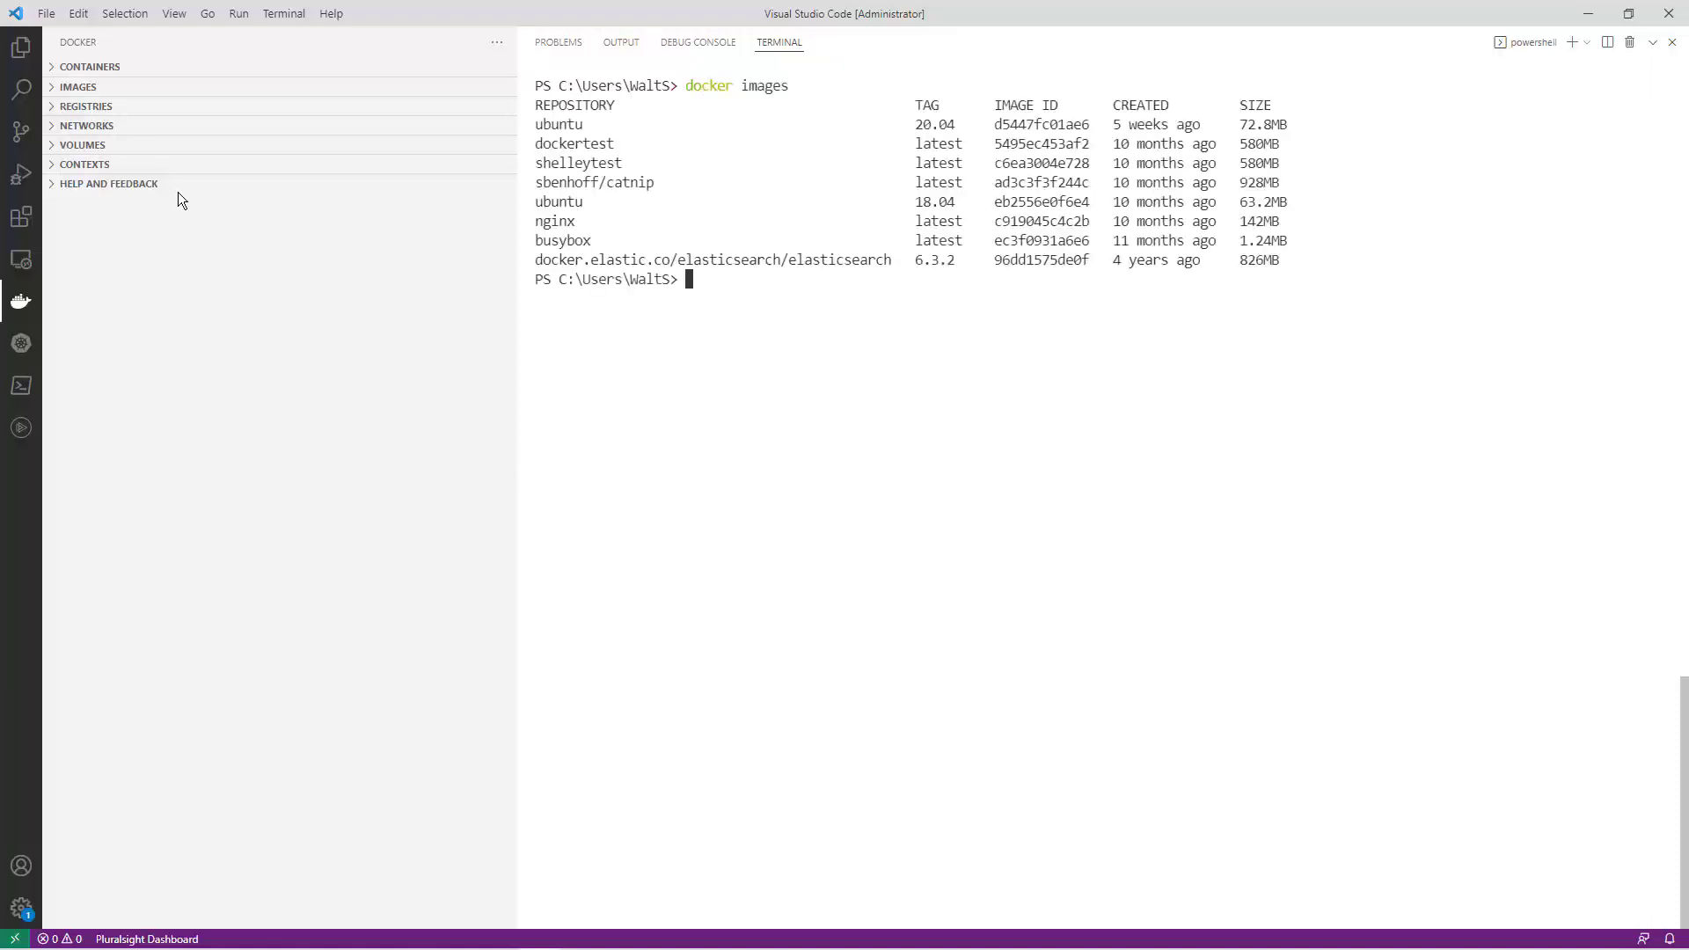
pyautogui.click(78, 86)
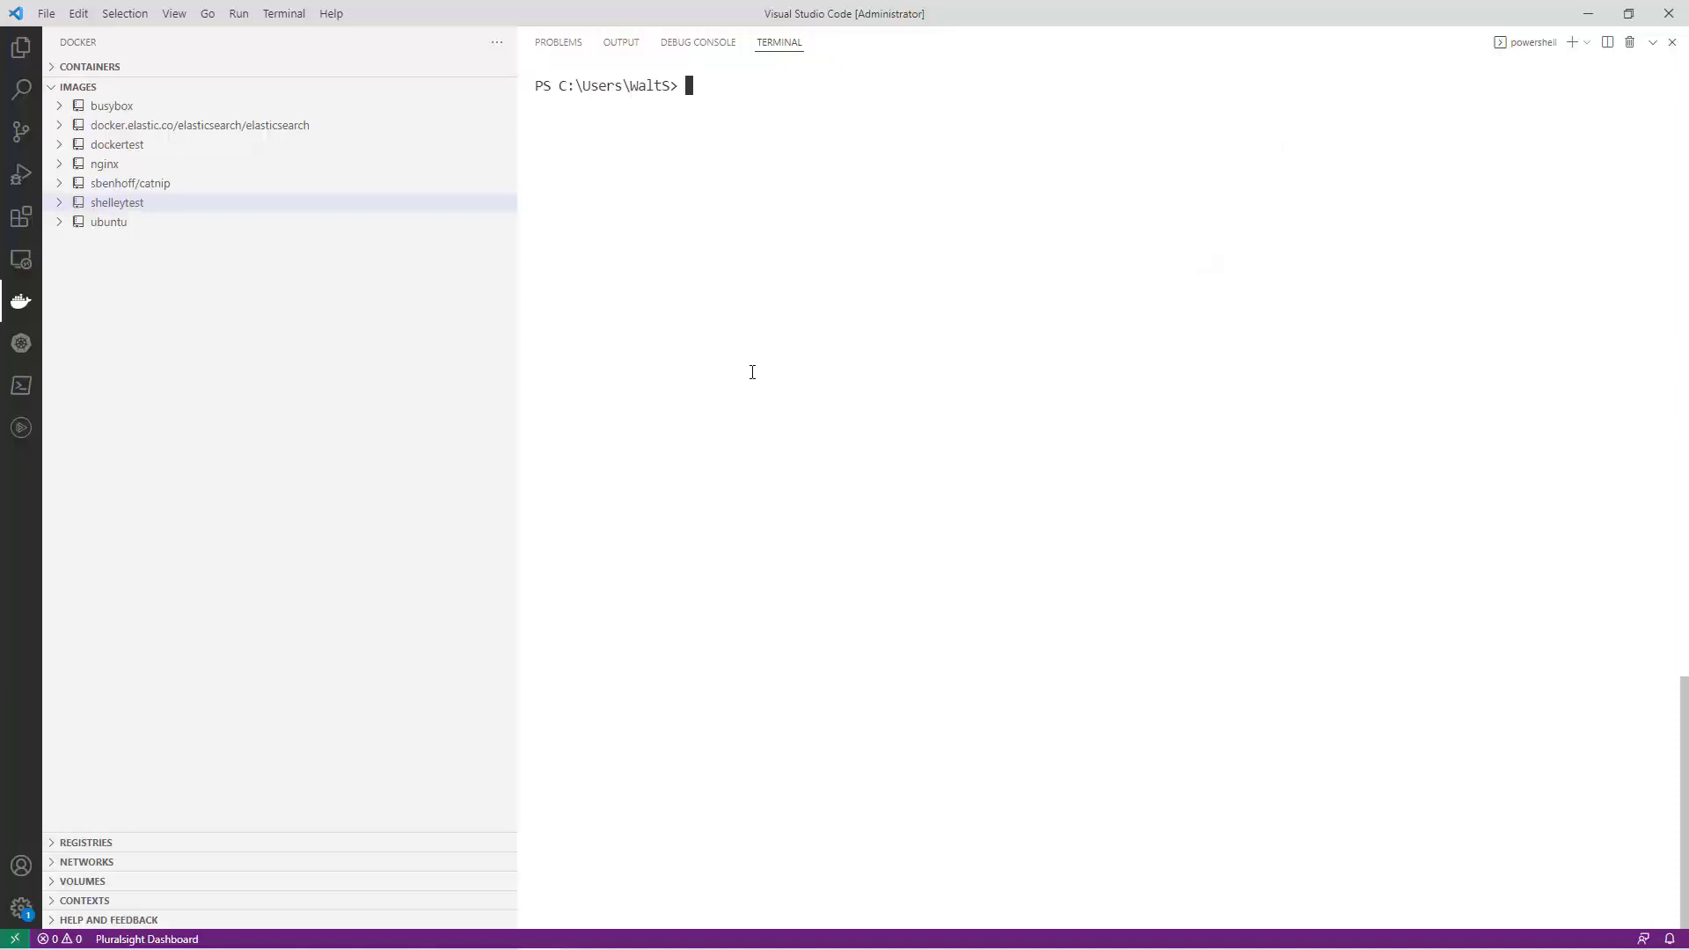
# Step: Pull prakhar1989/static-site and run it detached with published ports using docker run -d -P
pyautogui.write('docker pull')
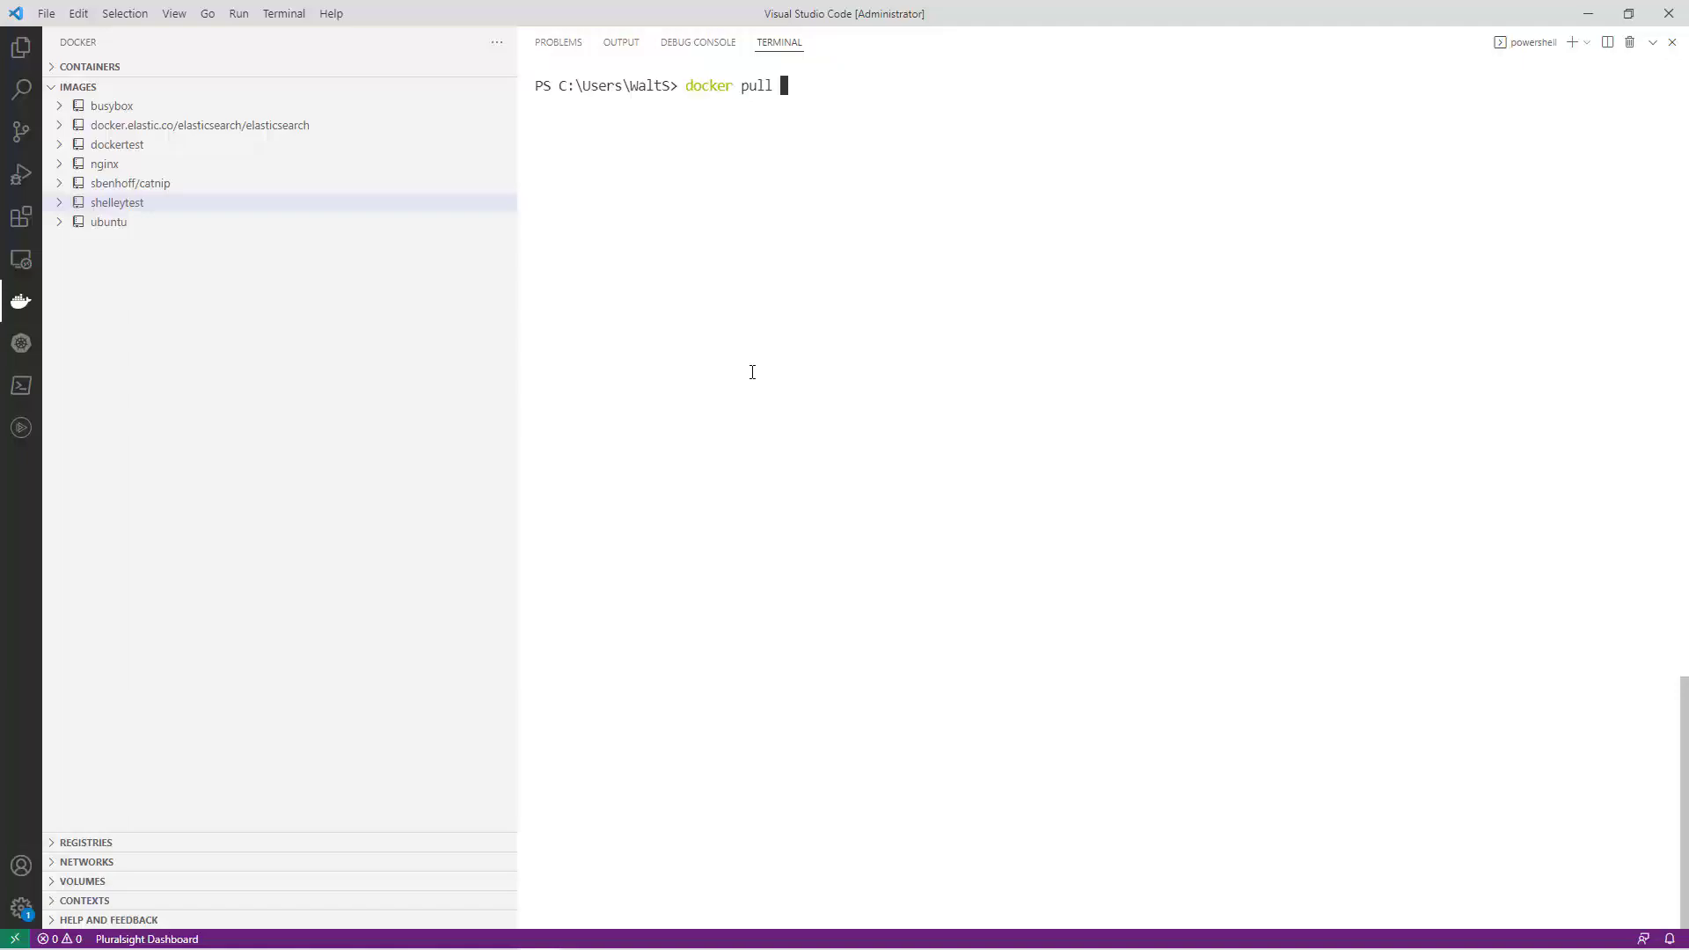
pyautogui.write('prakhar1989/static-site')
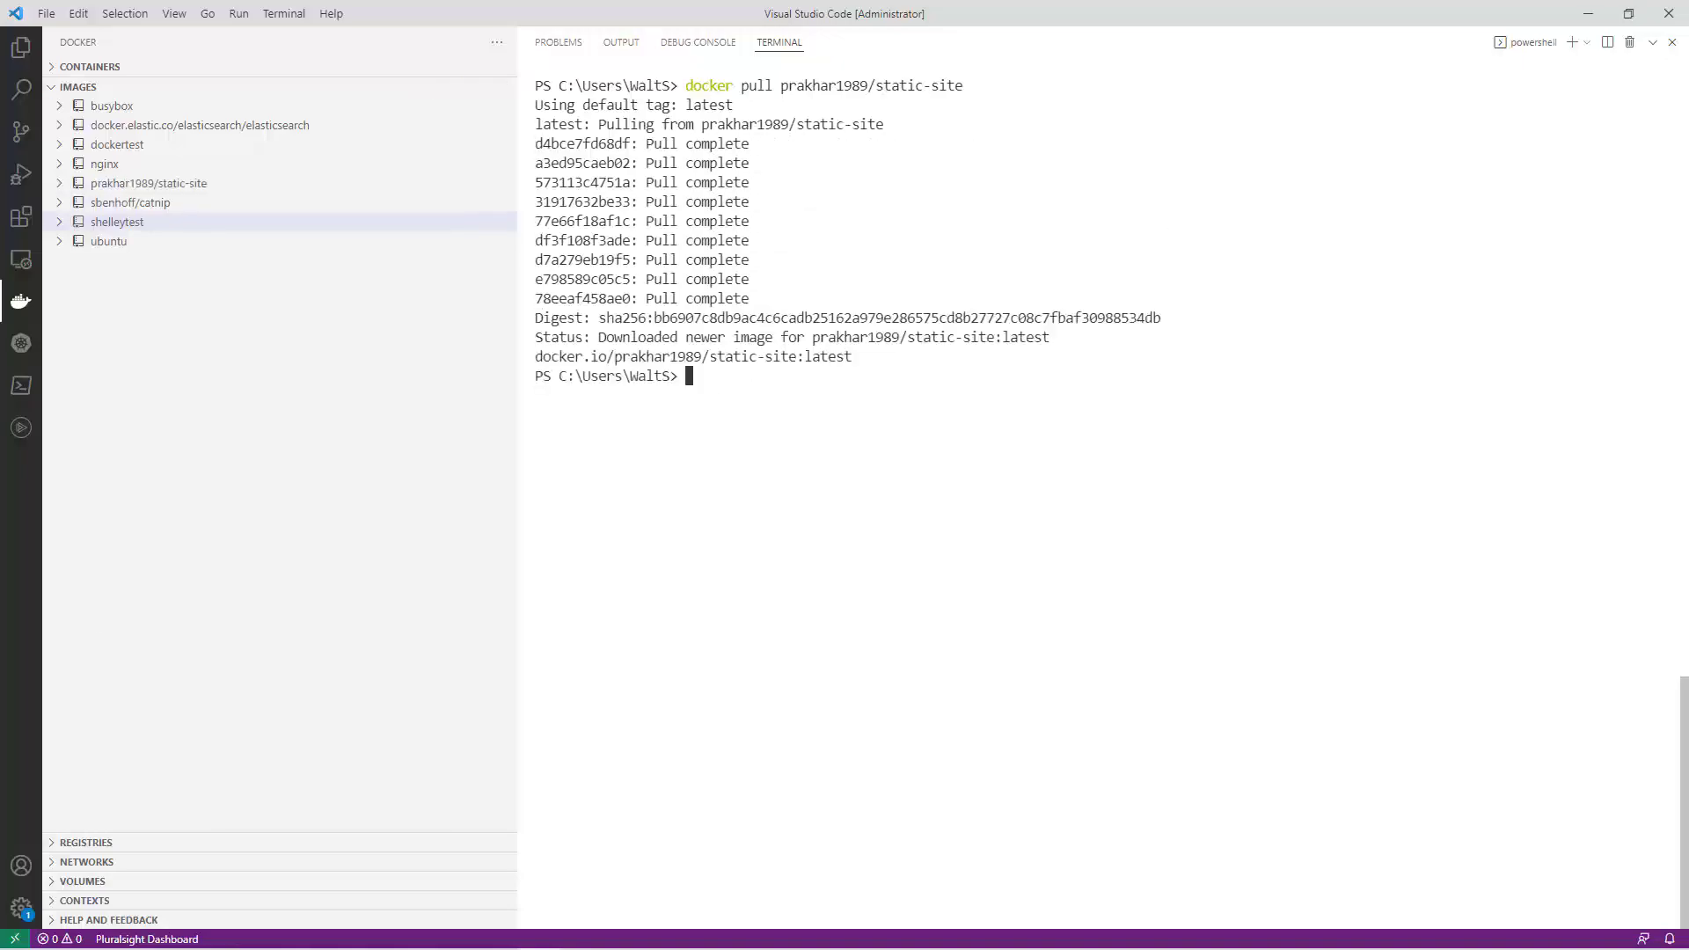
pyautogui.moveTo(1142, 346)
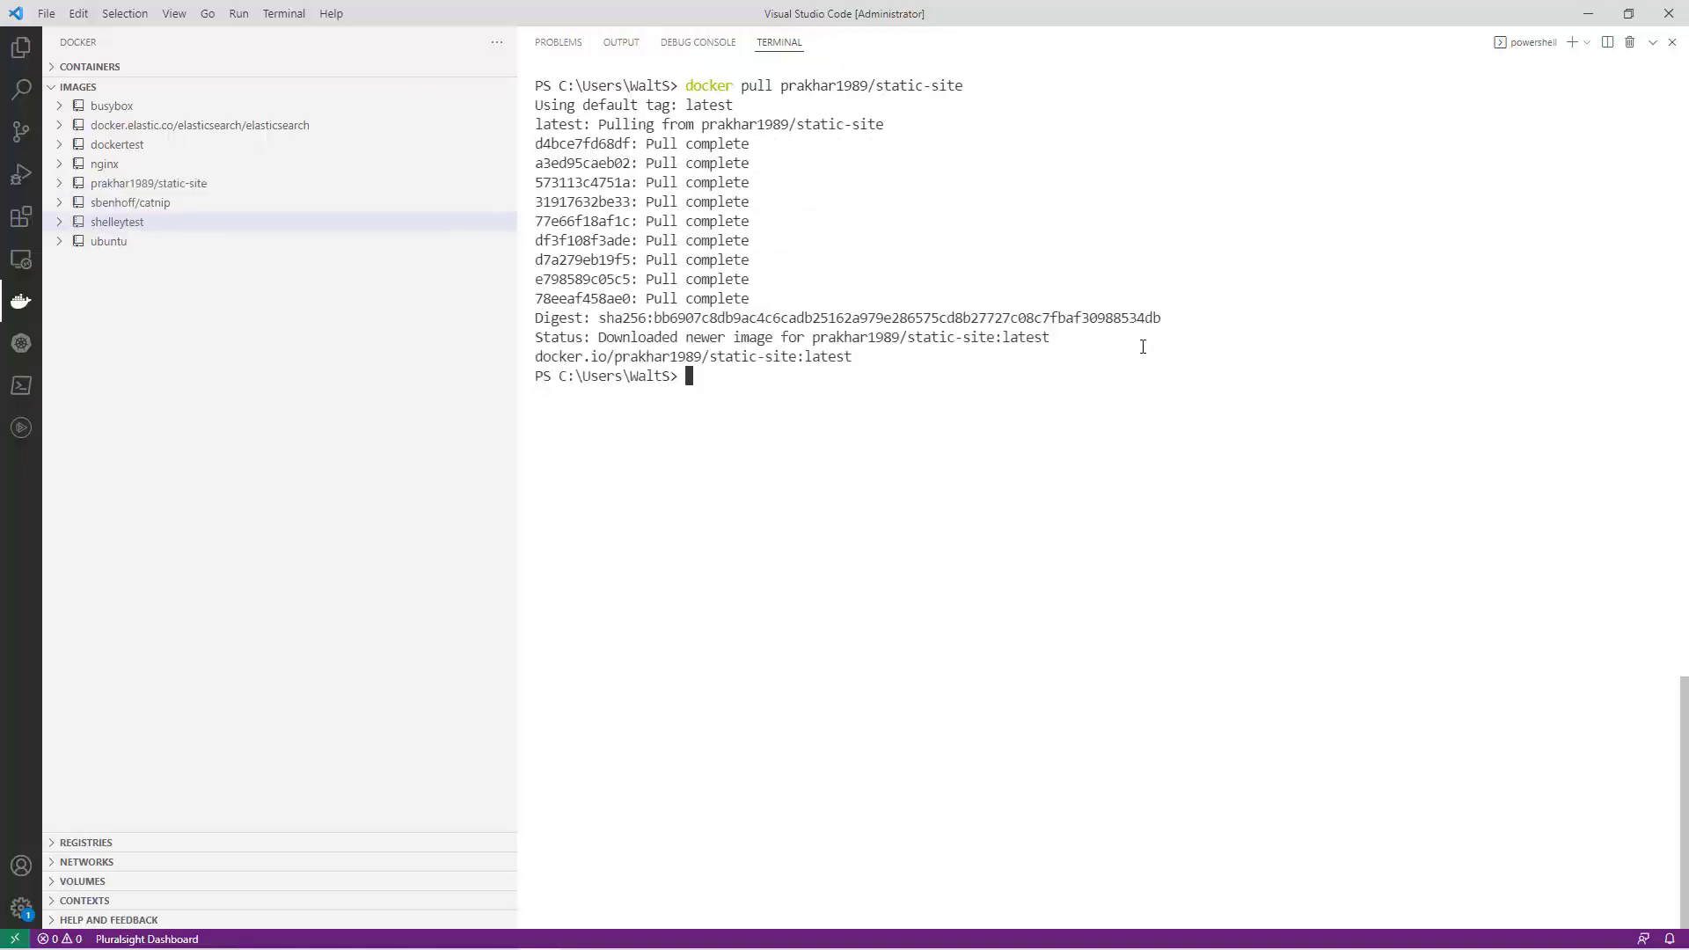
pyautogui.write('docker run -d -P')
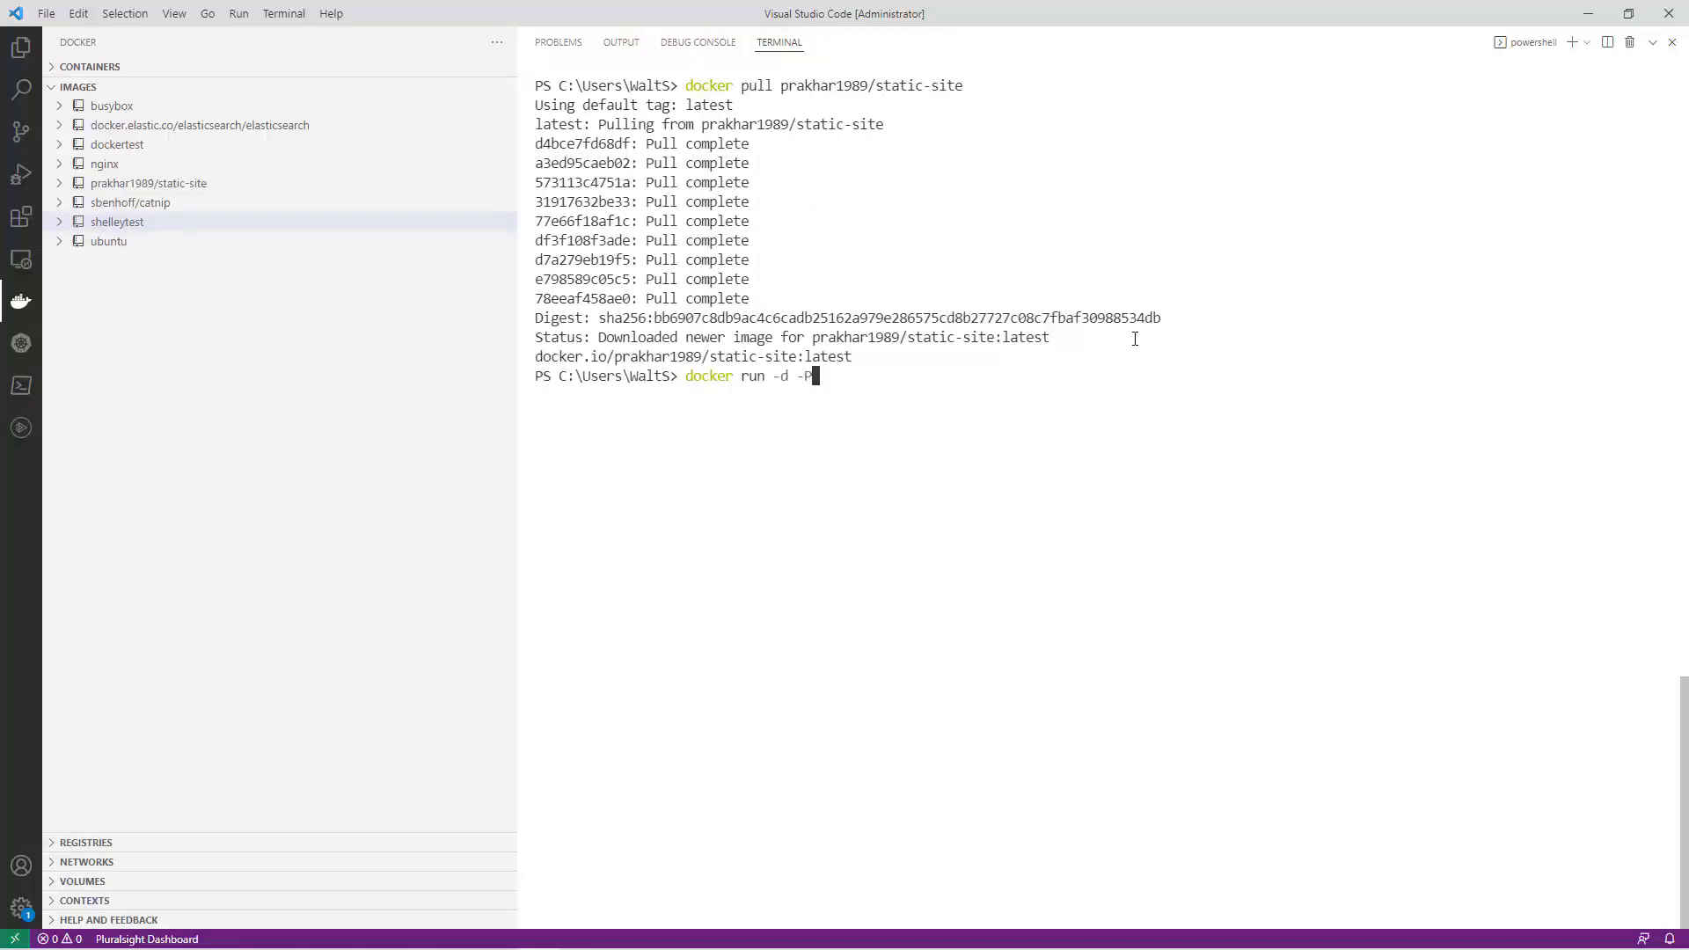
pyautogui.press('Return')
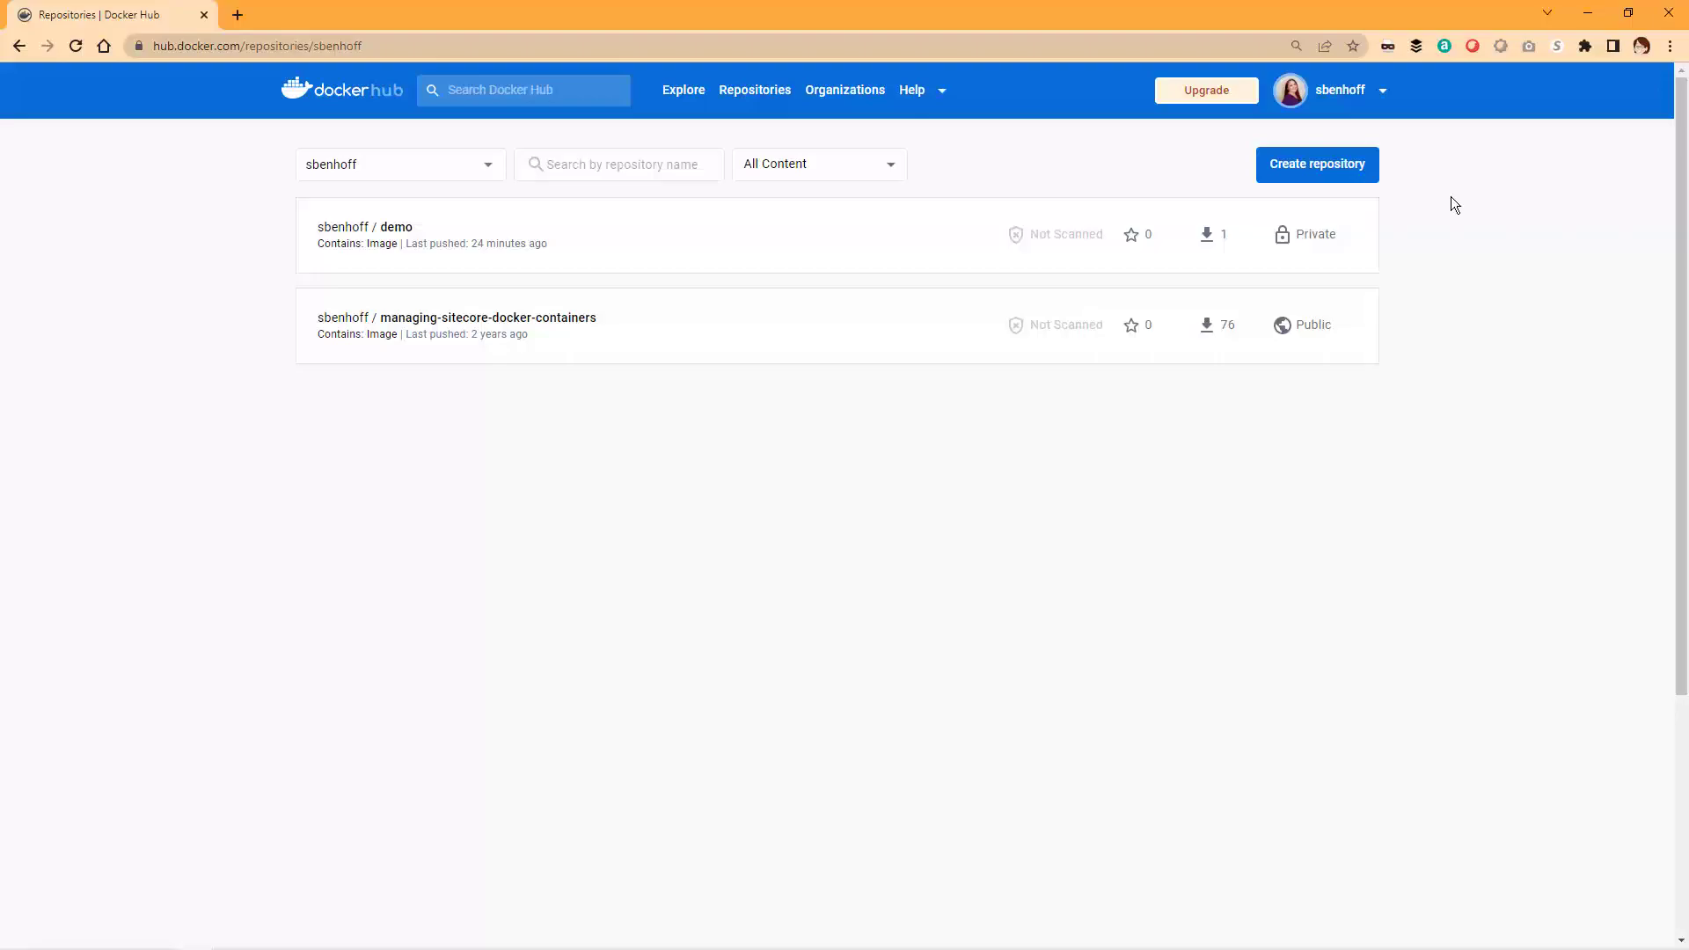
pyautogui.moveTo(1316, 174)
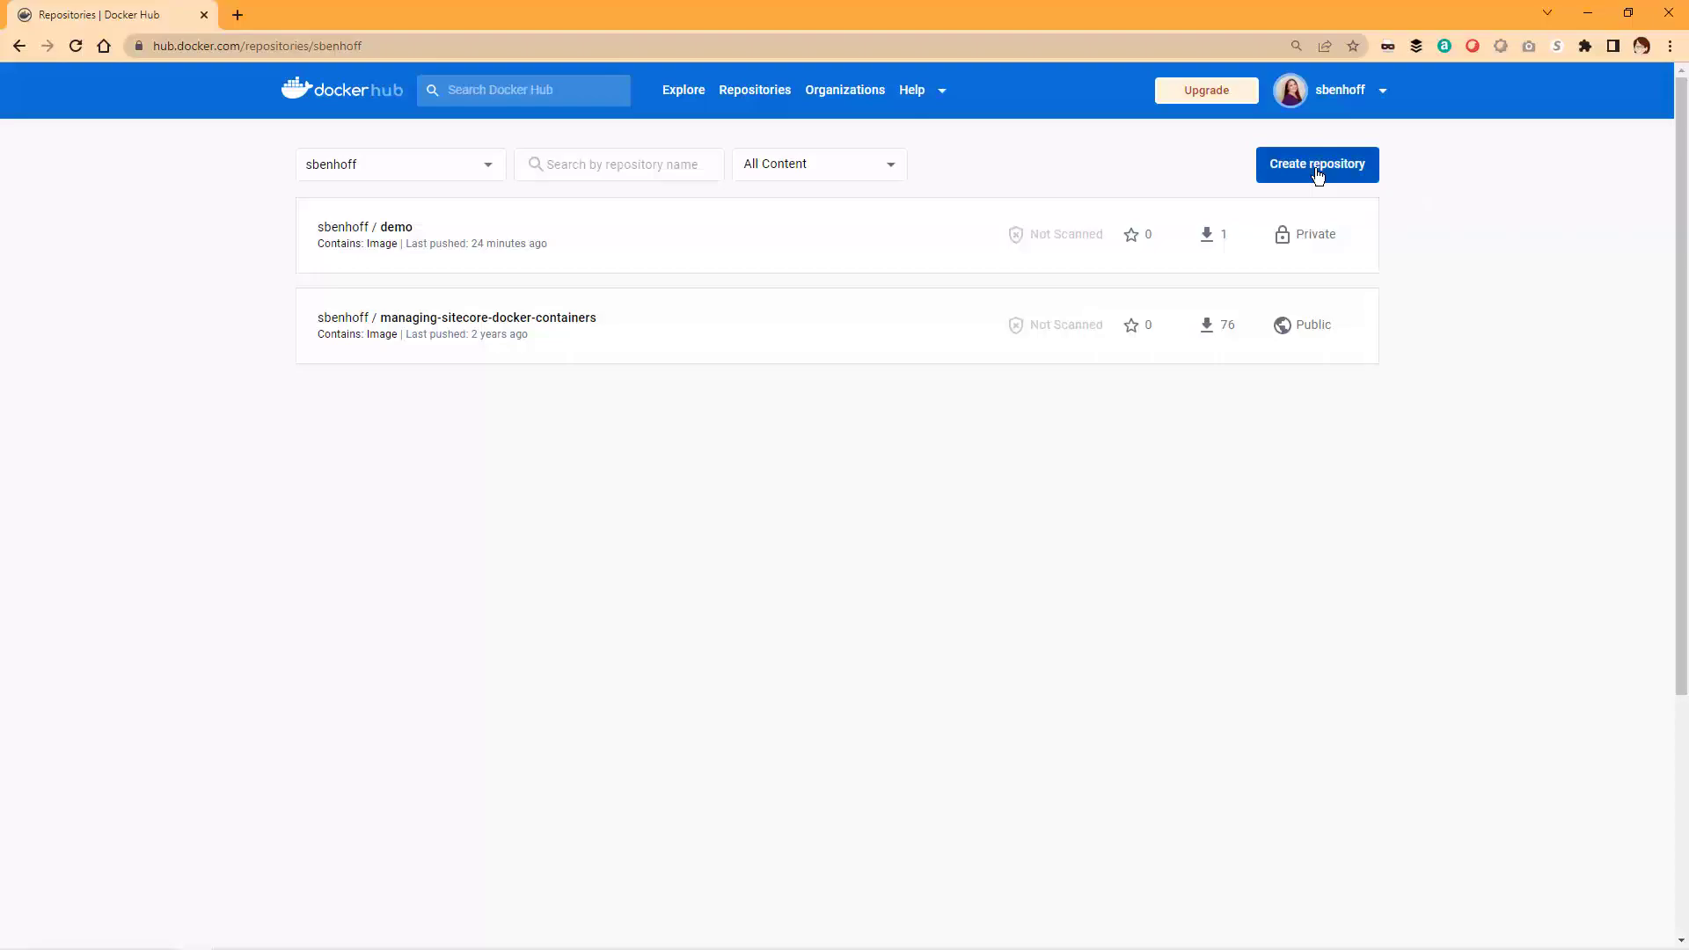
# Step: Create a new Docker Hub repository named demo with Private visibility
pyautogui.click(1316, 163)
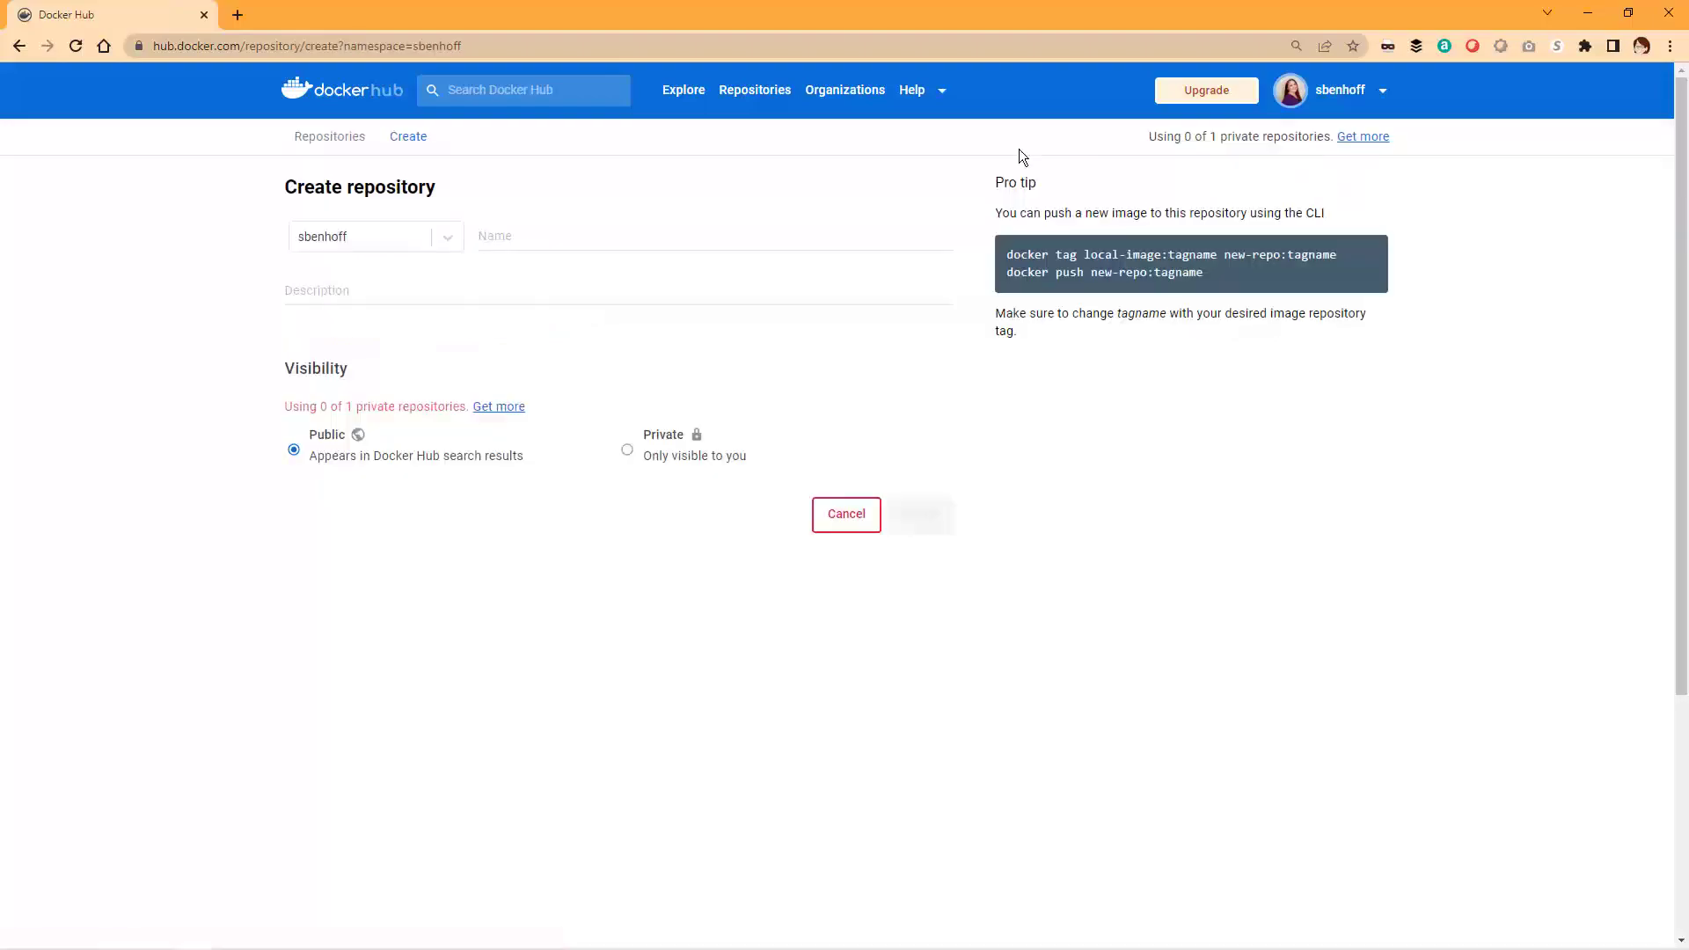
pyautogui.moveTo(954, 203)
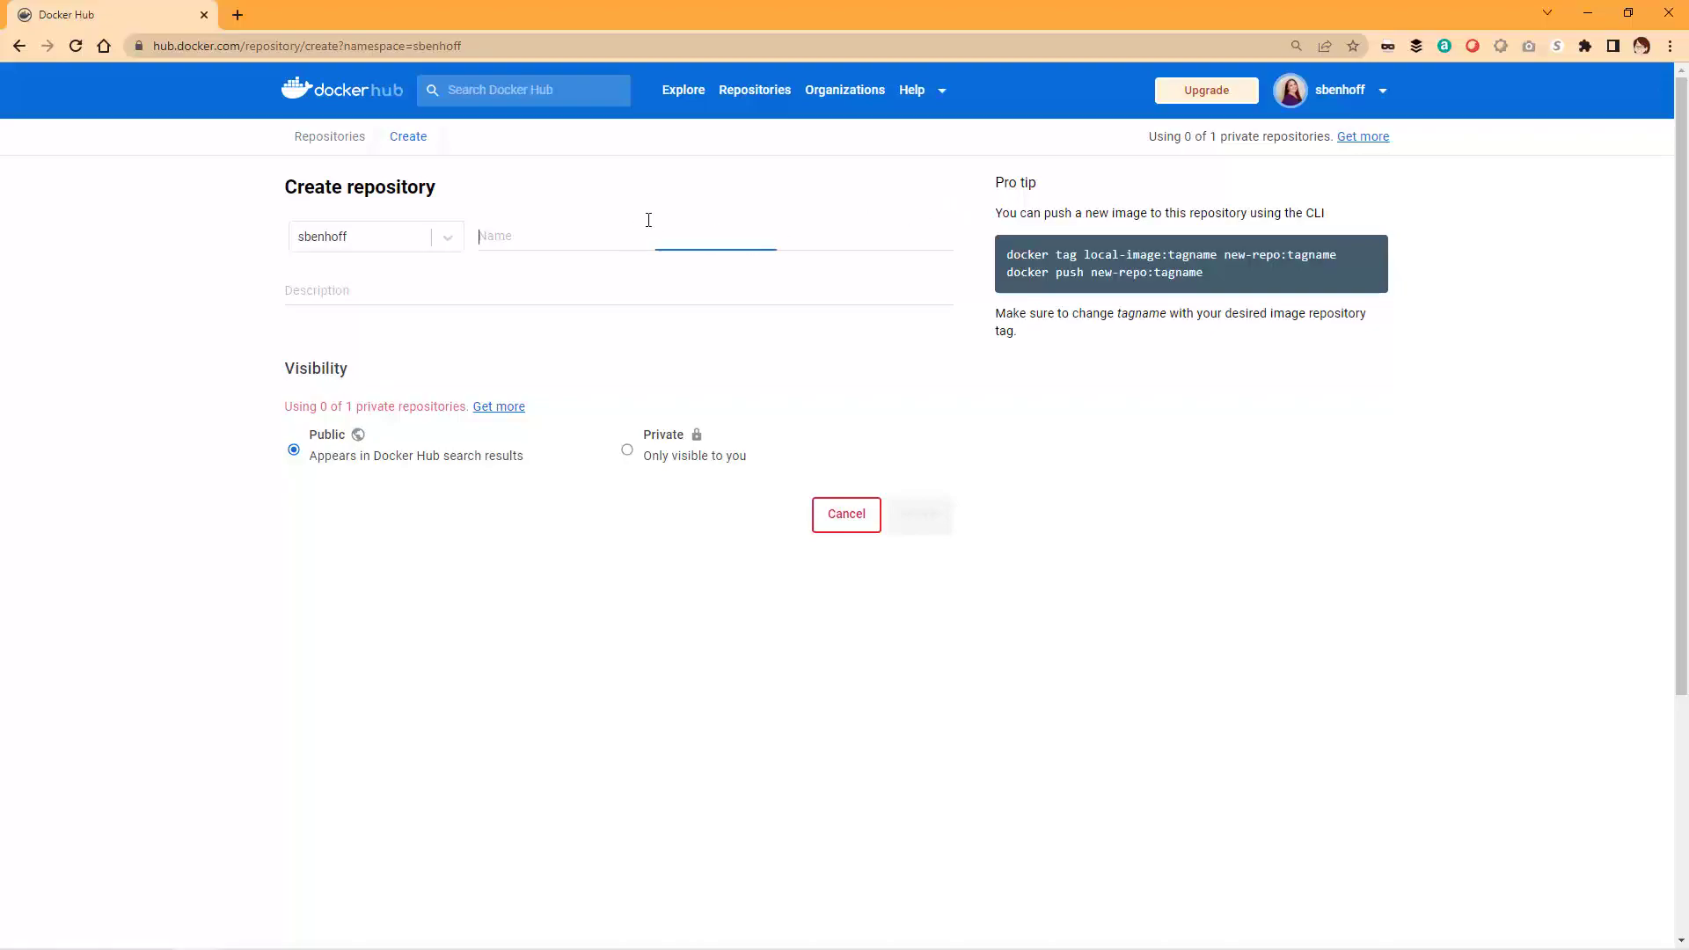
pyautogui.write('demo')
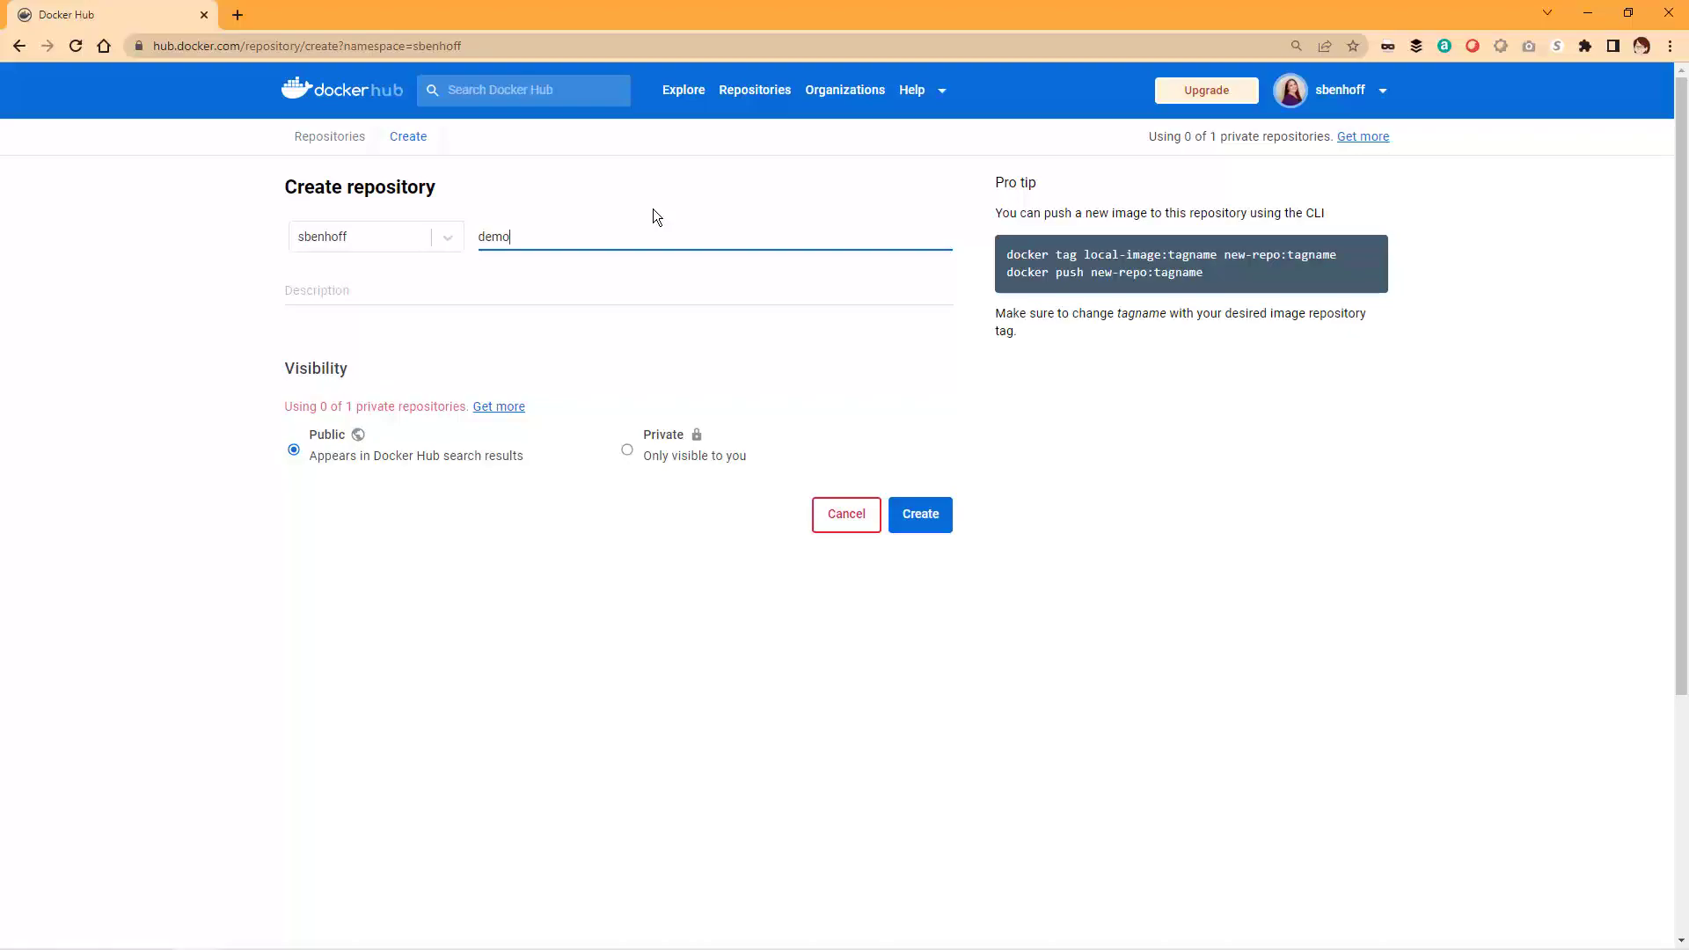
pyautogui.moveTo(647, 243)
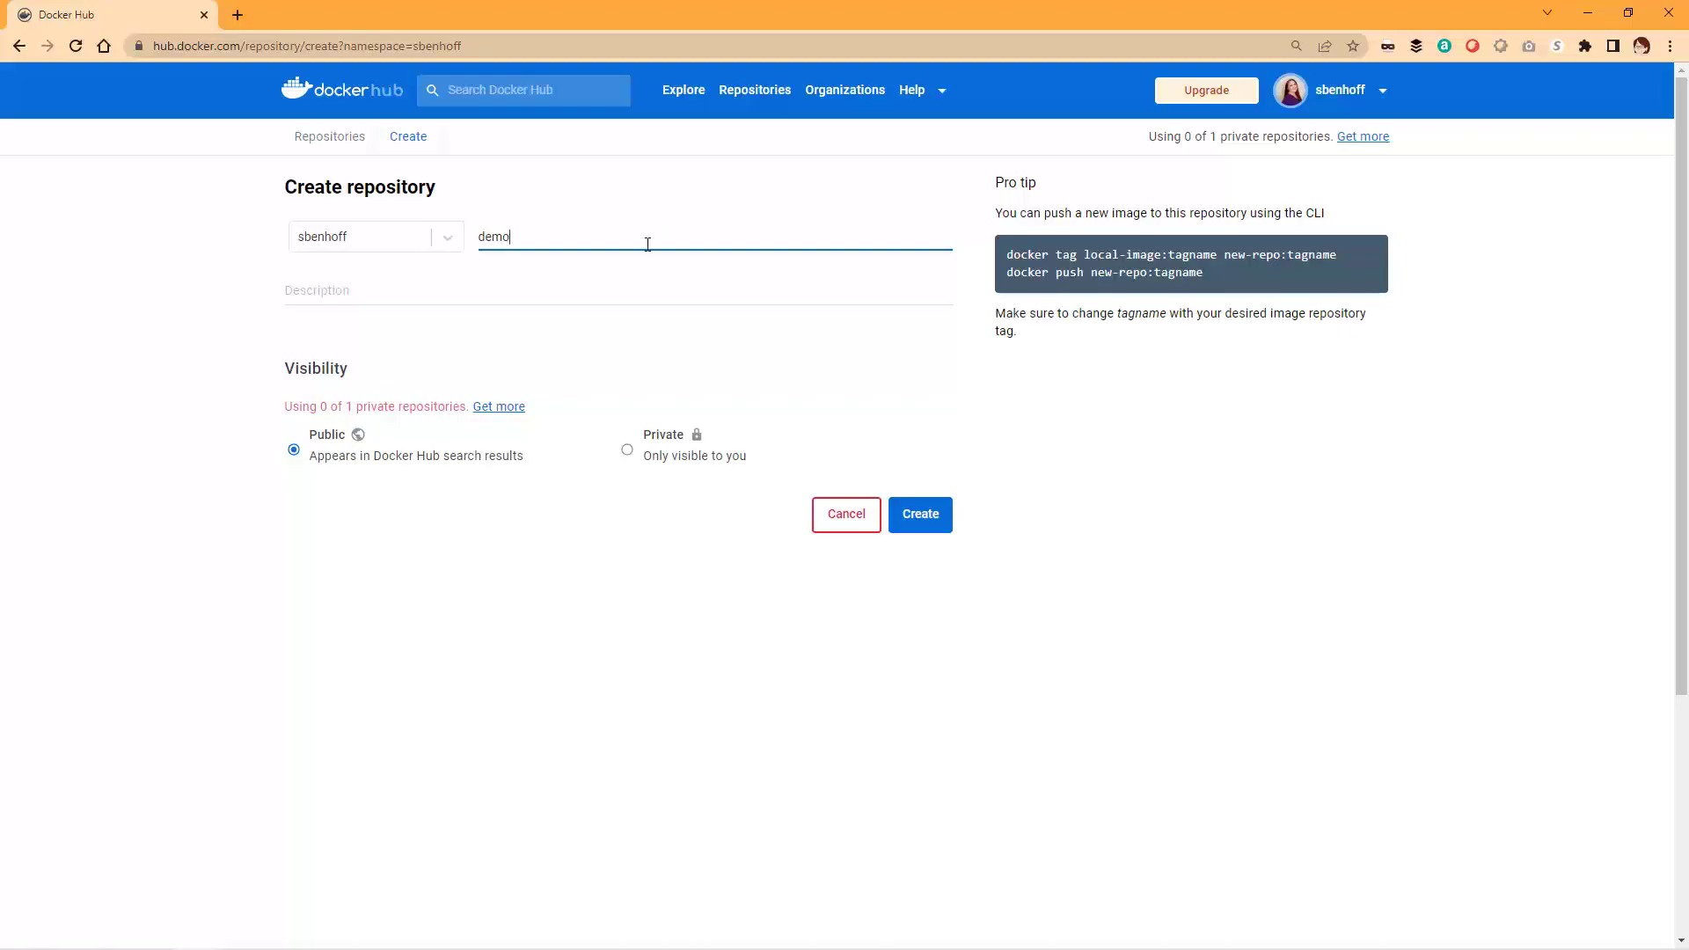
pyautogui.click(627, 450)
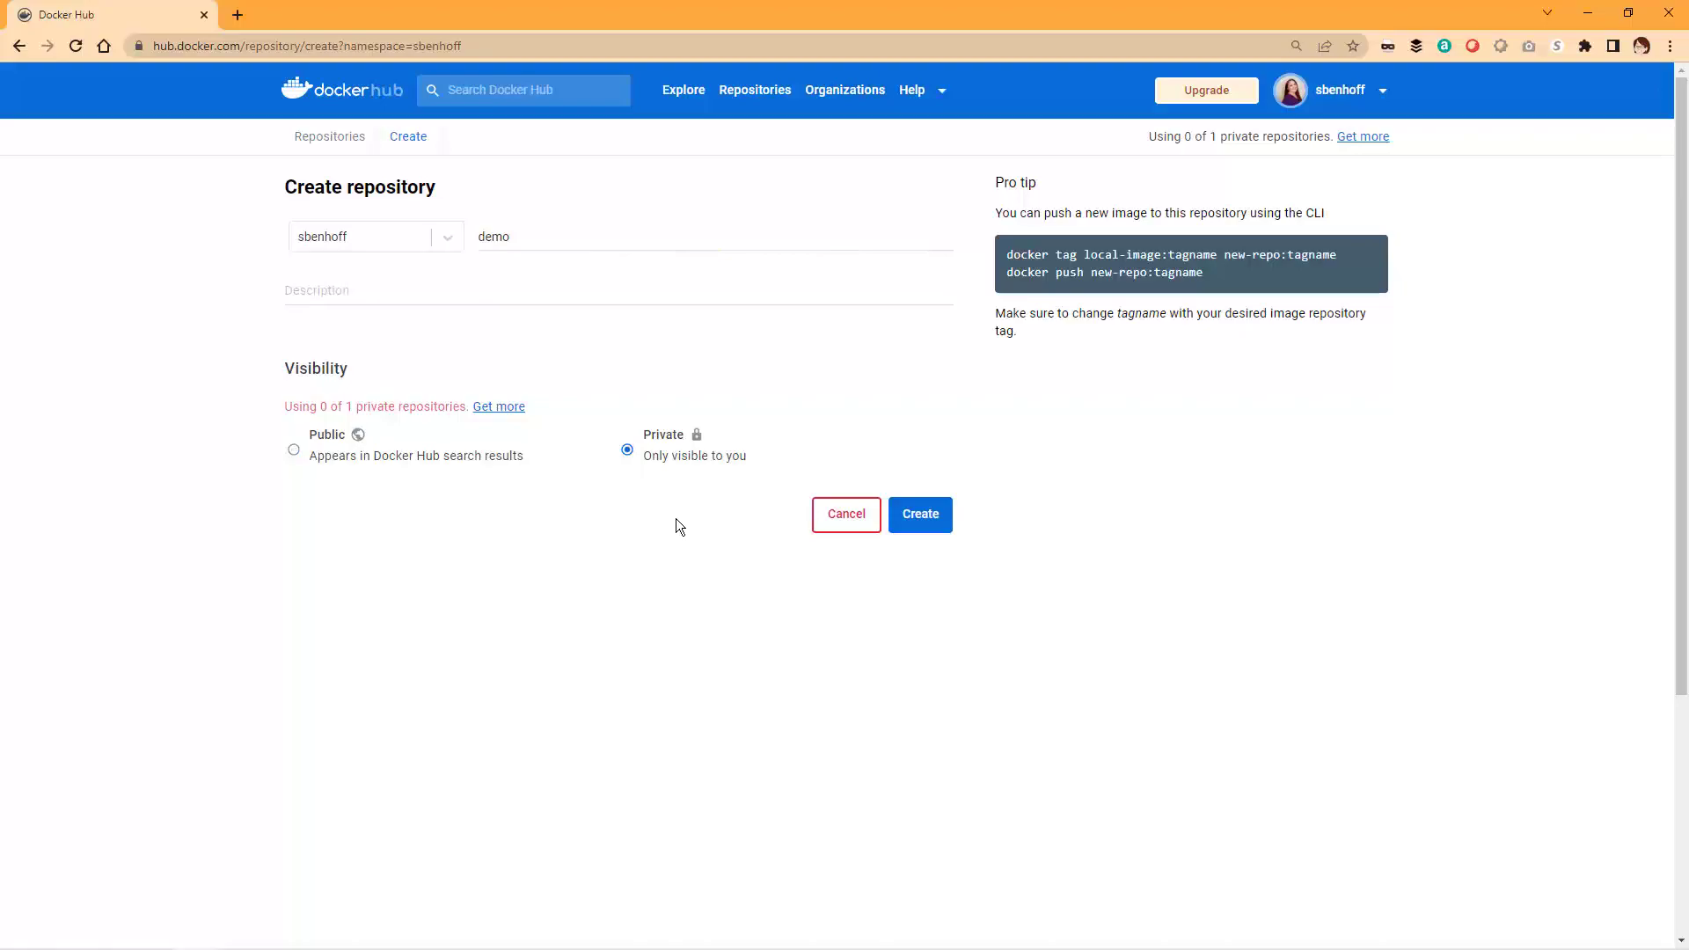
pyautogui.click(918, 514)
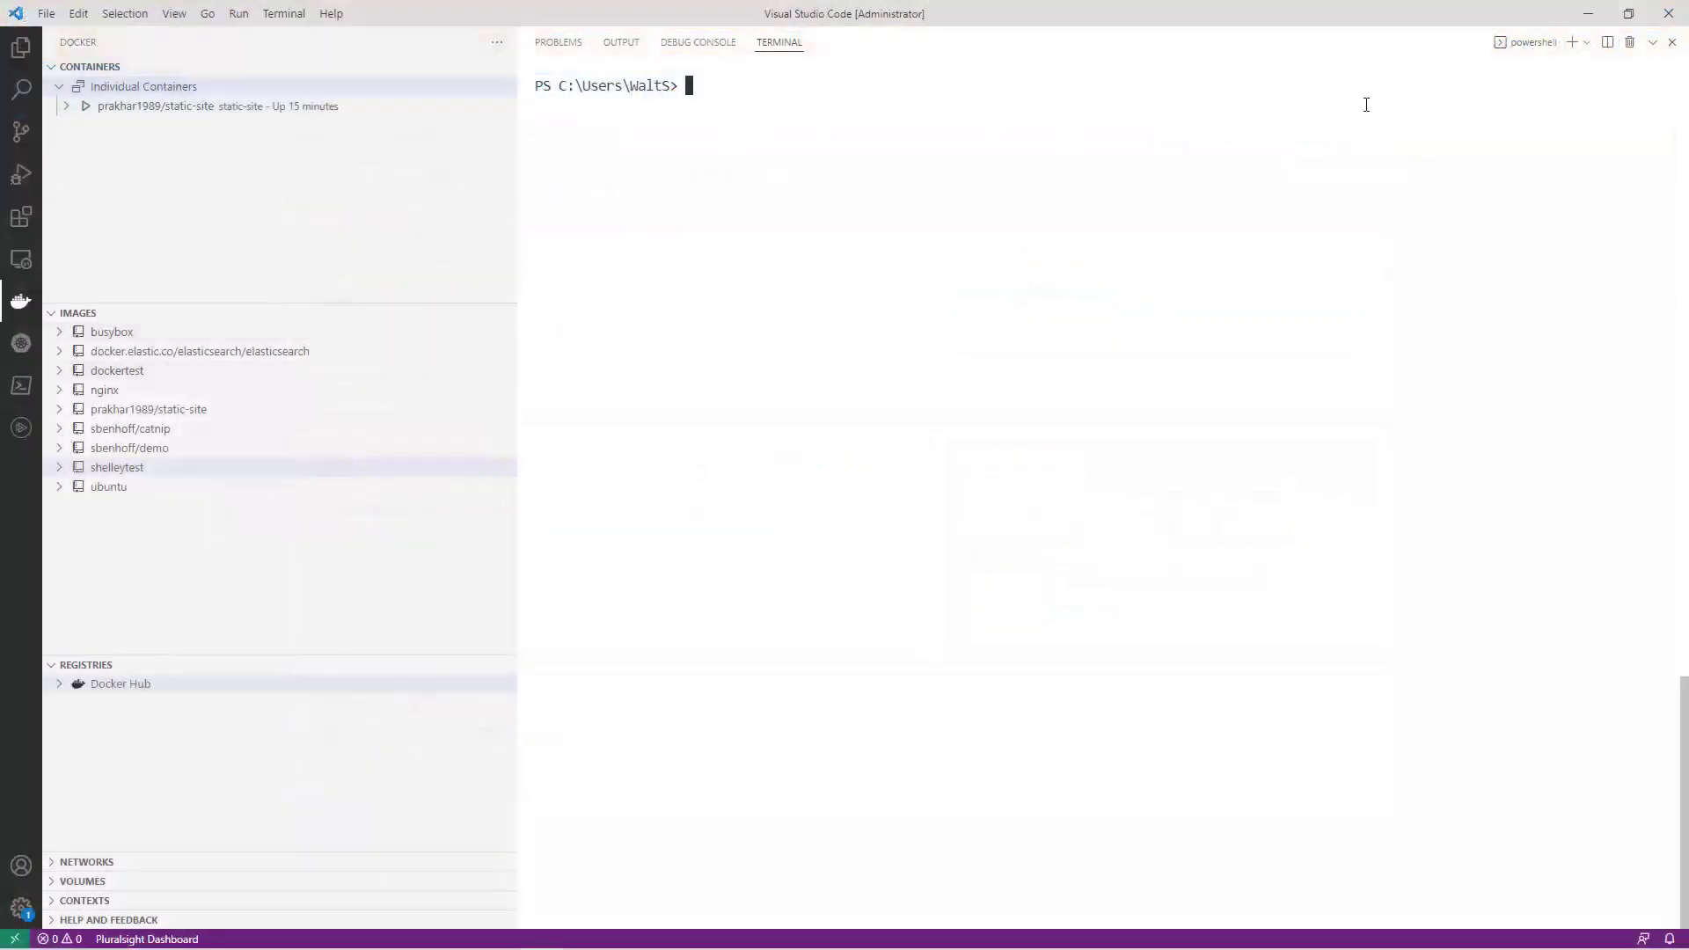
pyautogui.moveTo(1341, 83)
pyautogui.write('docker login')
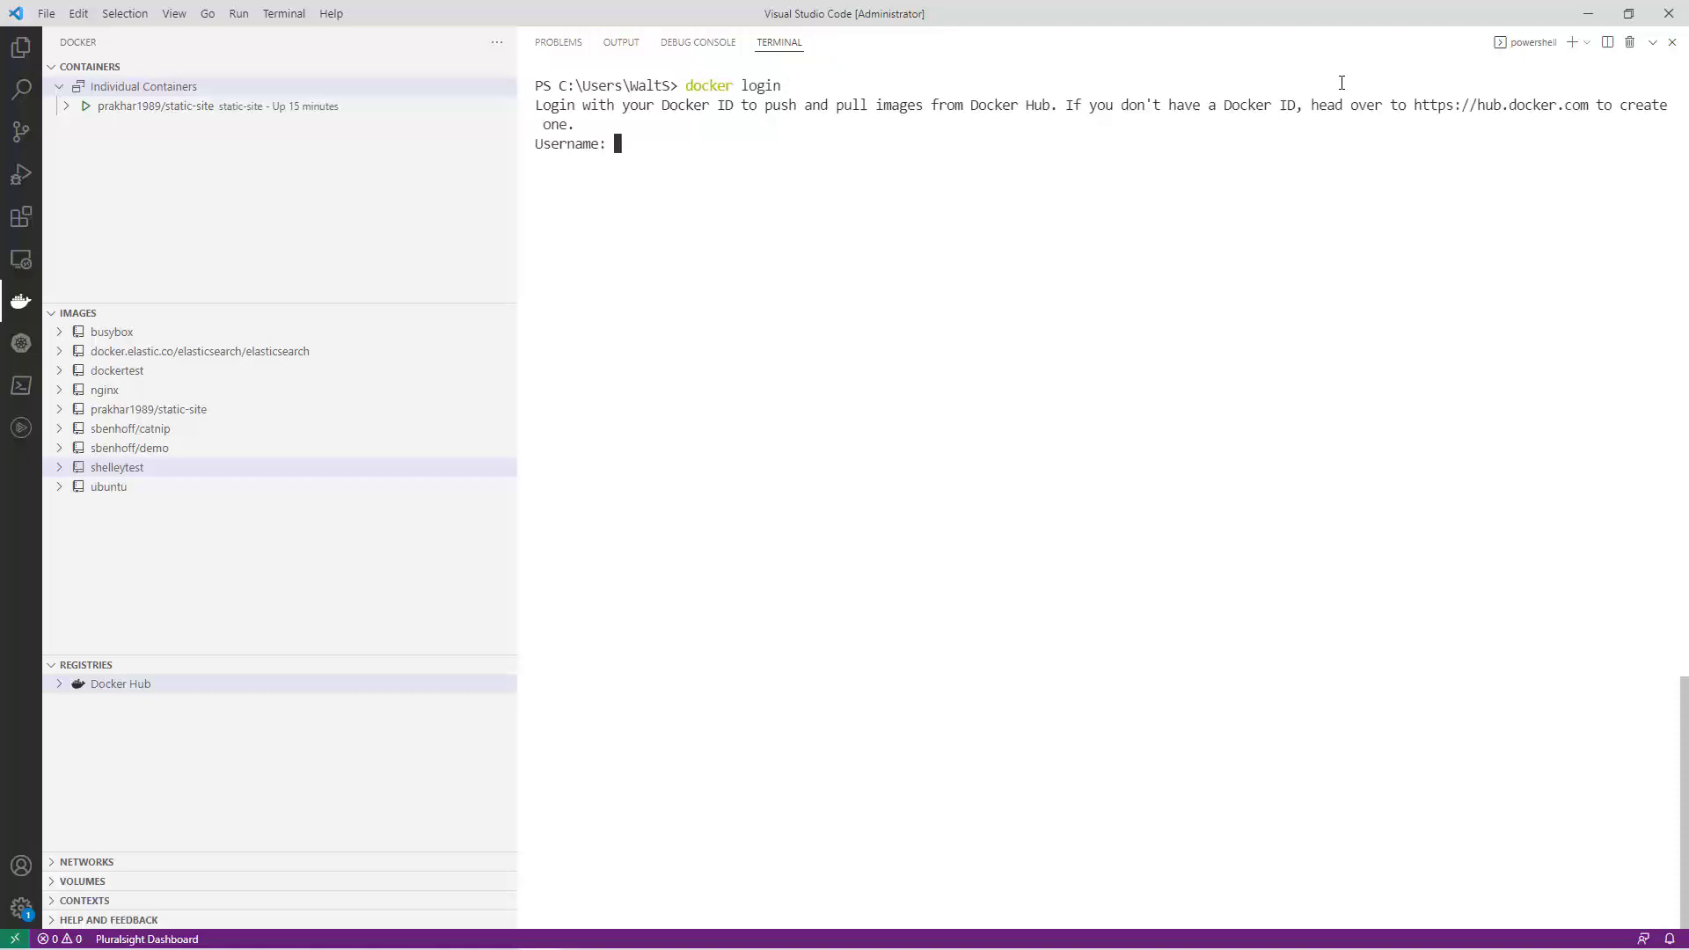
# Step: Log in to Docker Hub as sbenhoff and tag prakhar1989/static-site as sbenhoff/demo:static-site
pyautogui.write('sbenhoff')
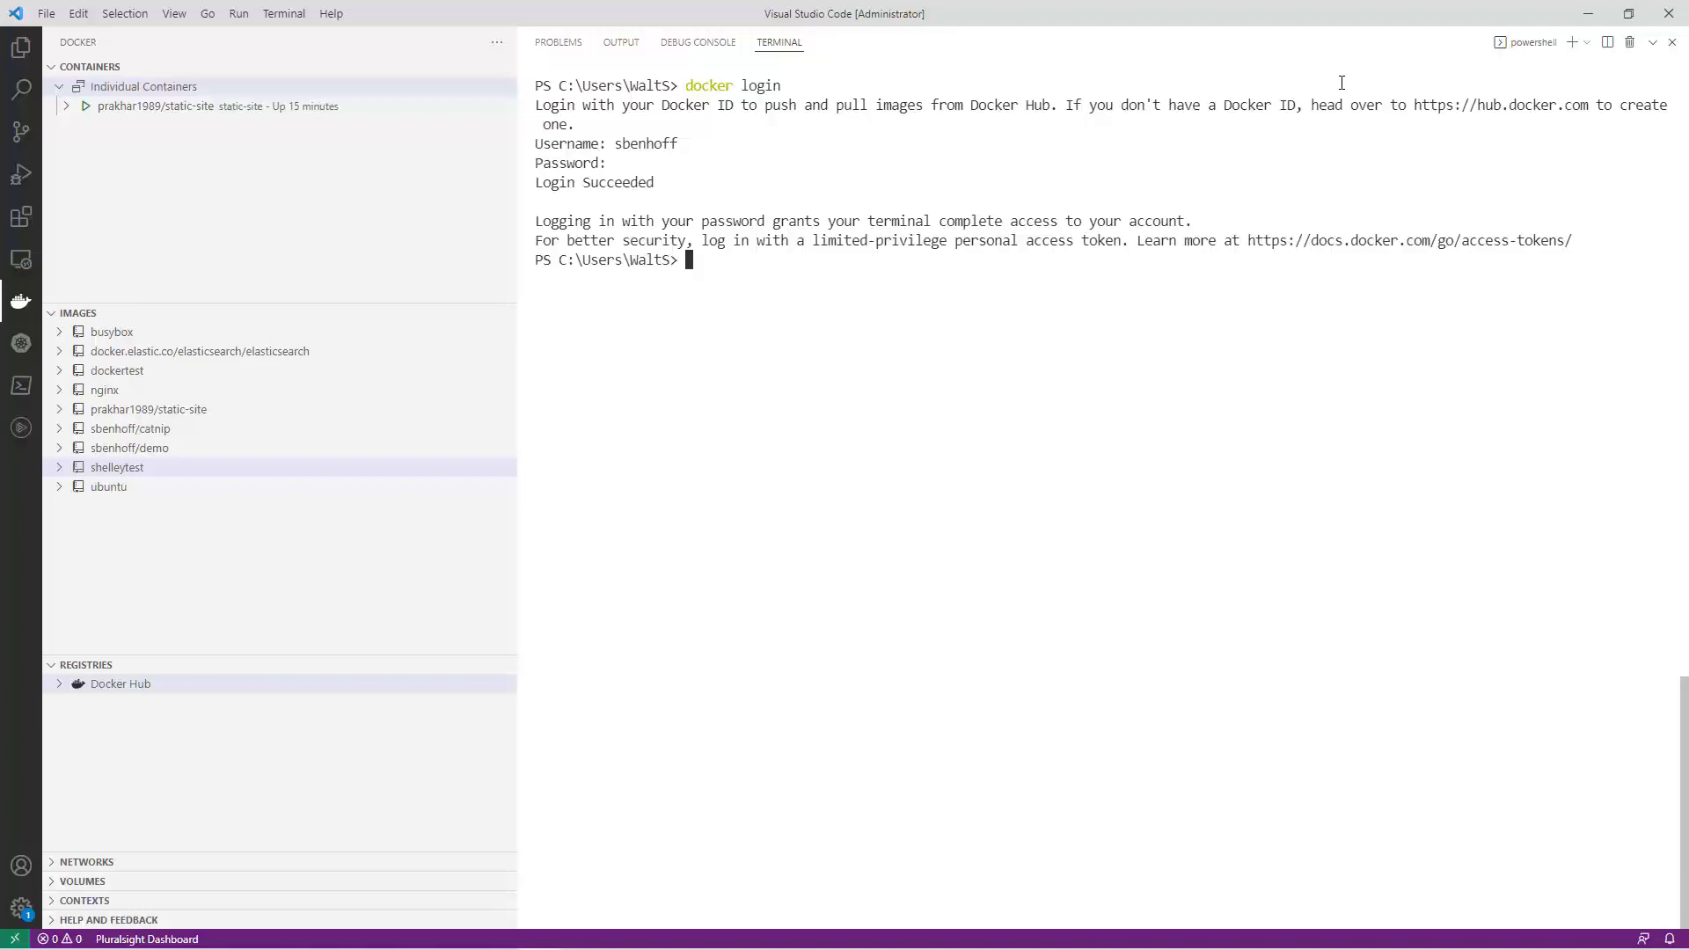
pyautogui.write('docker tag')
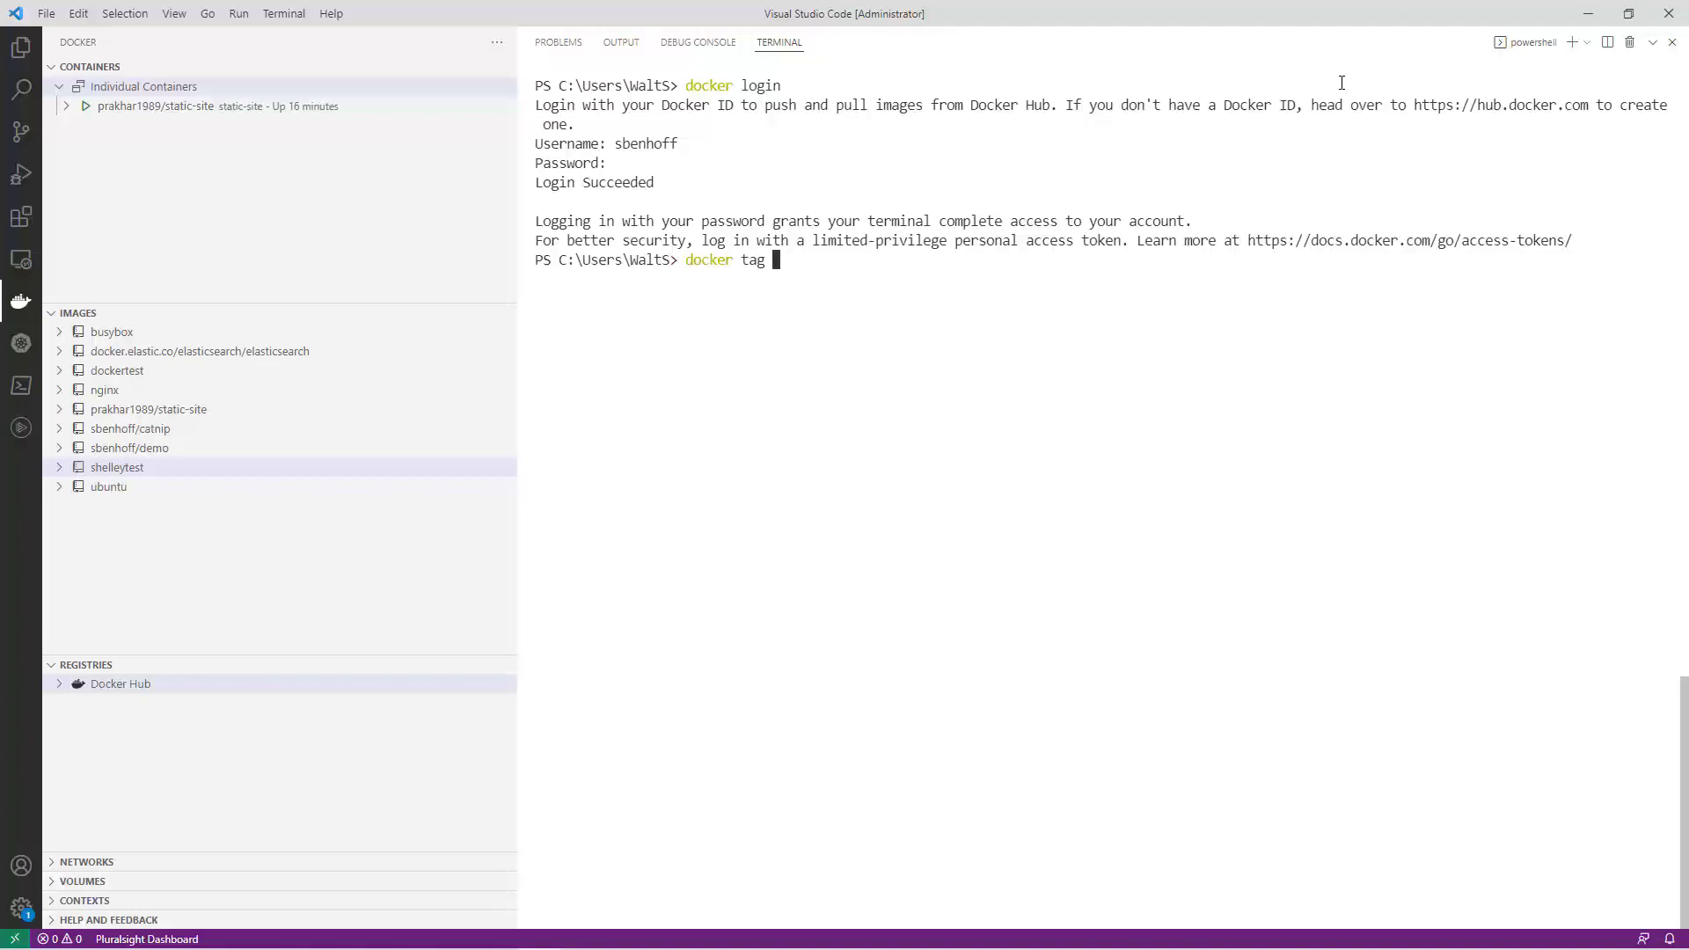
pyautogui.write('prakhar198')
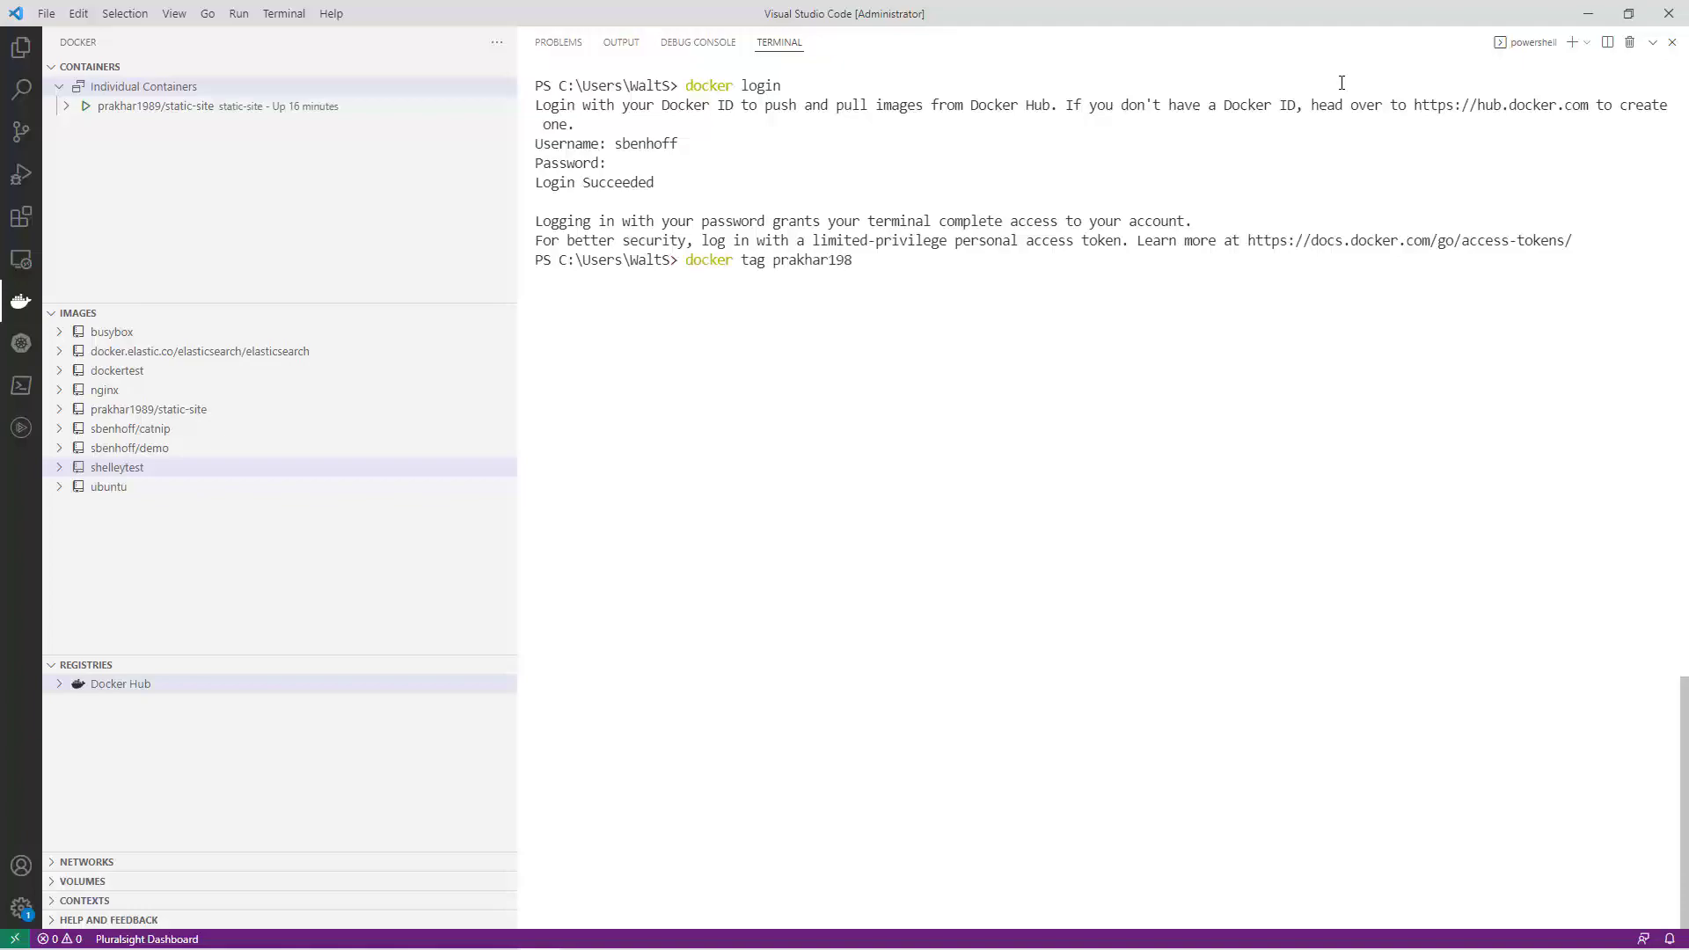
pyautogui.write('9')
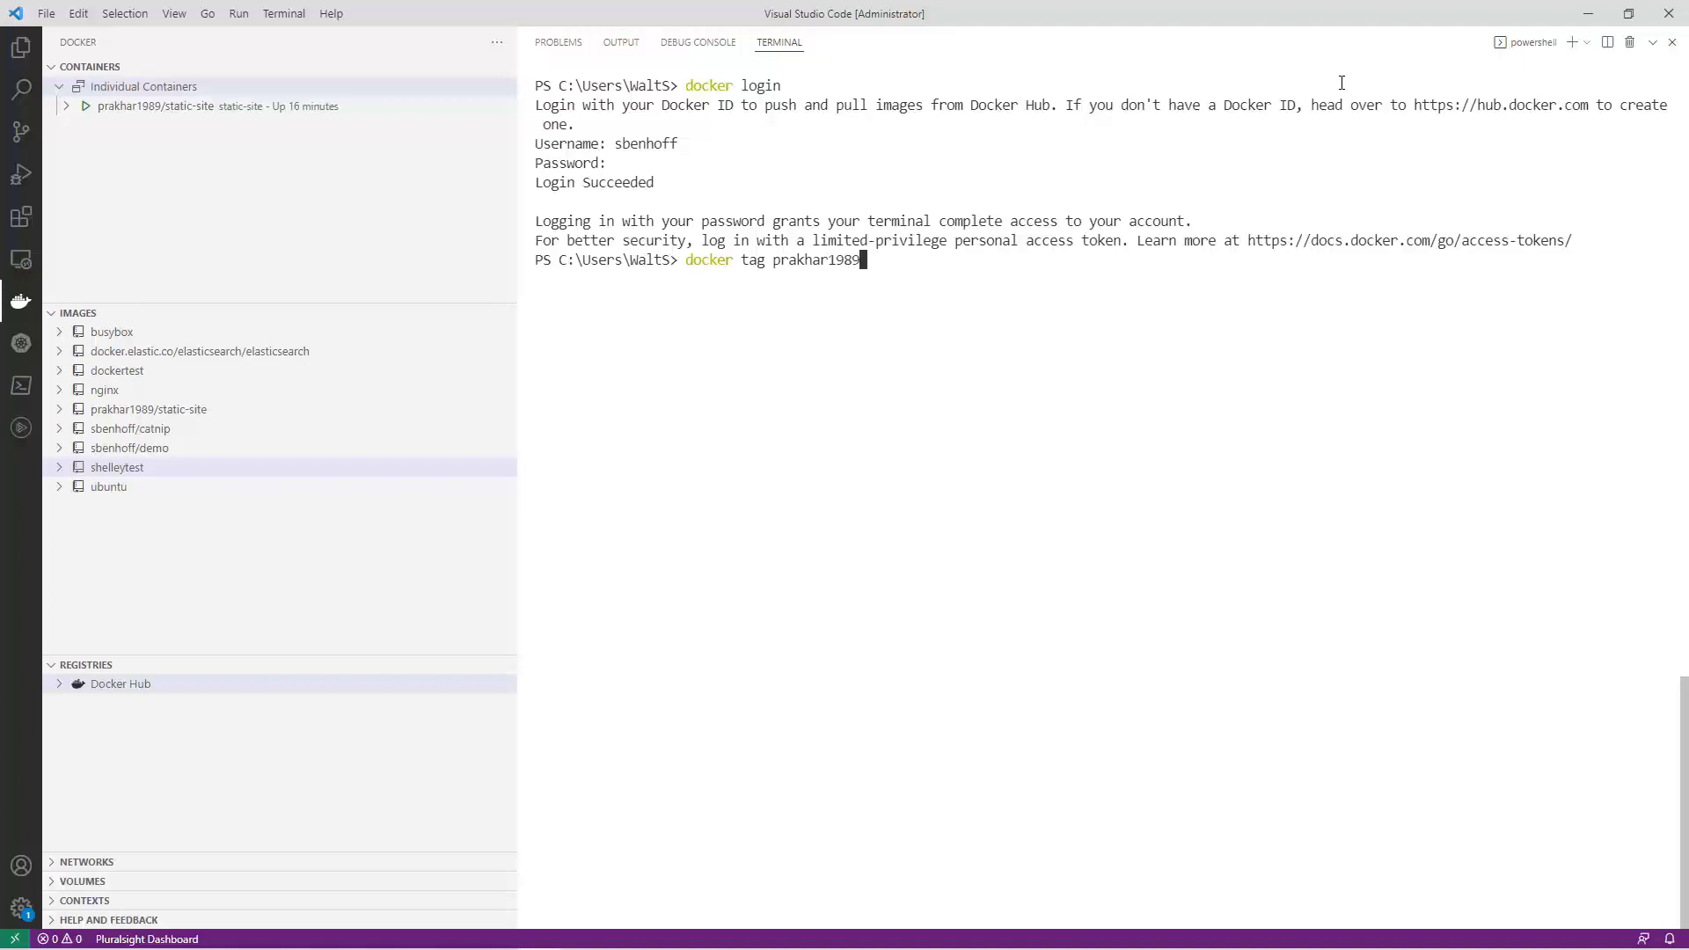
pyautogui.write('/static-site sbe')
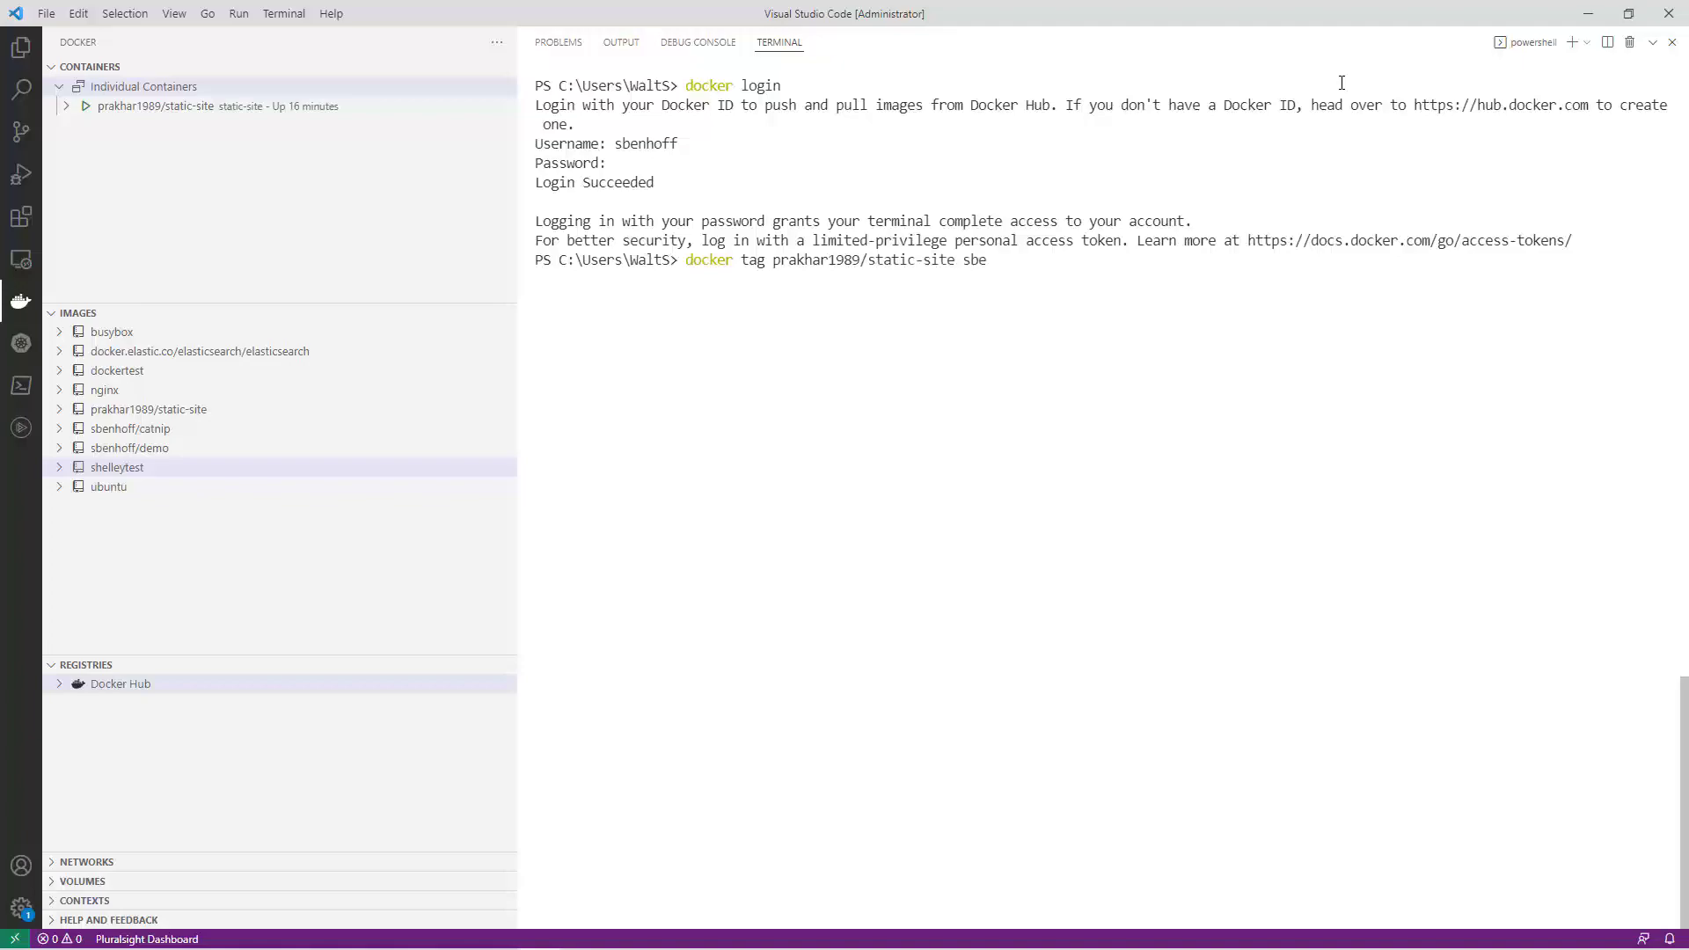
pyautogui.write('nhoff/demo:static-site')
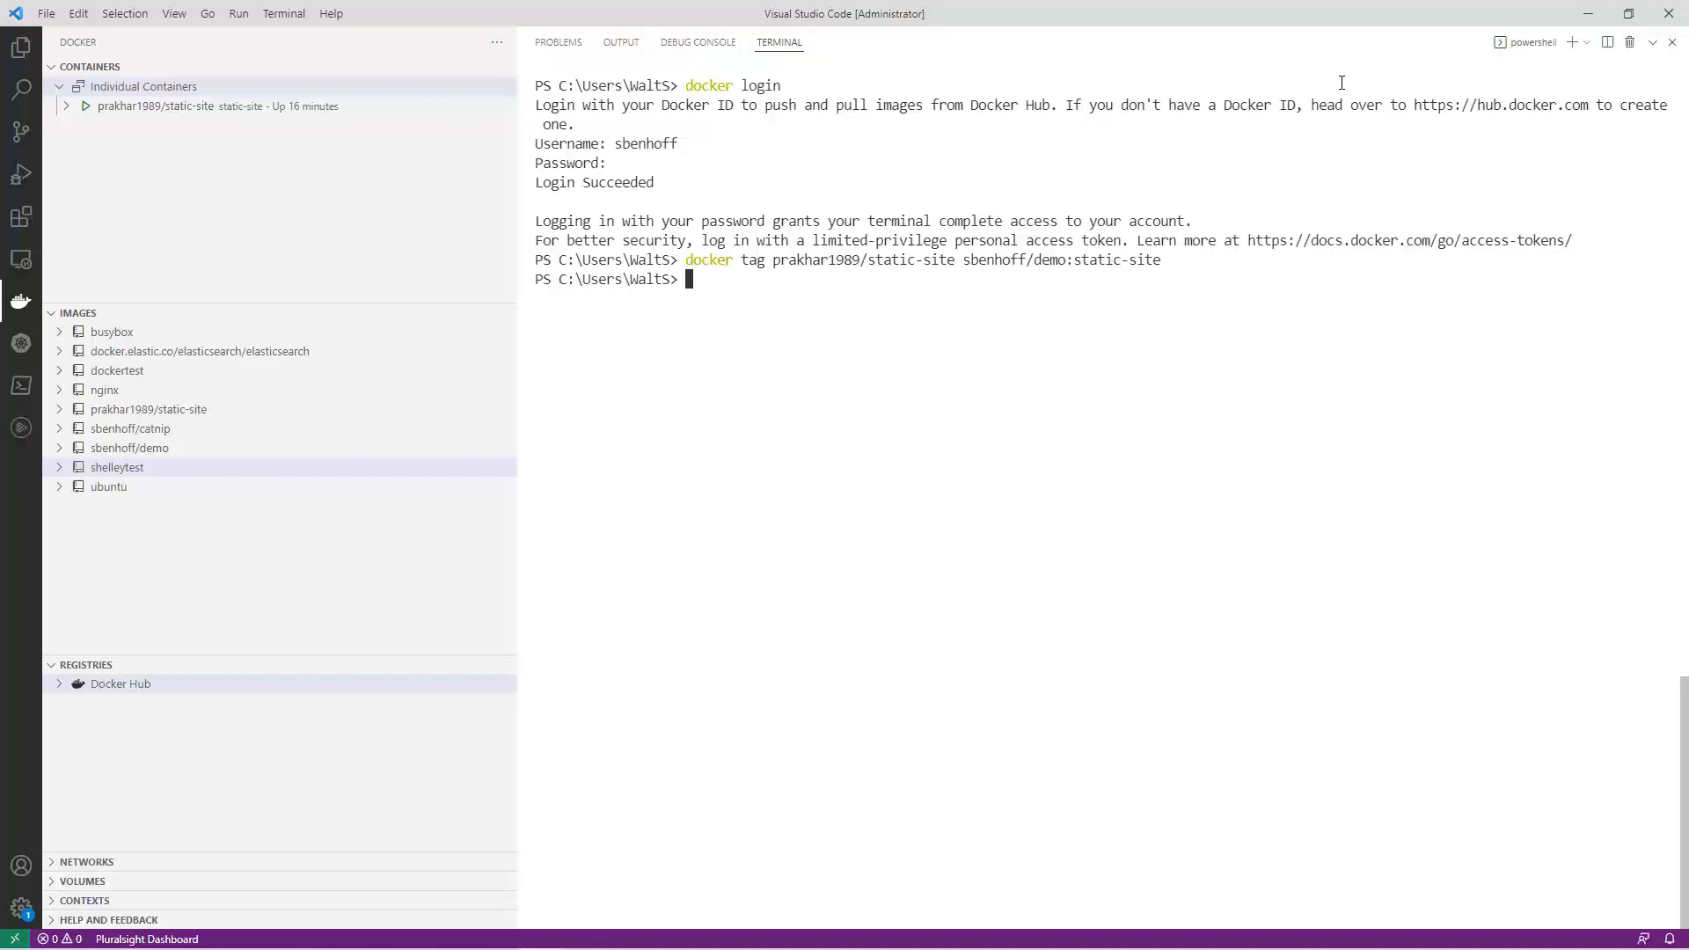
# Step: Push sbenhoff/demo:static-site, view its tag under the demo registry, and clear the terminal
pyautogui.write('docker push sbe')
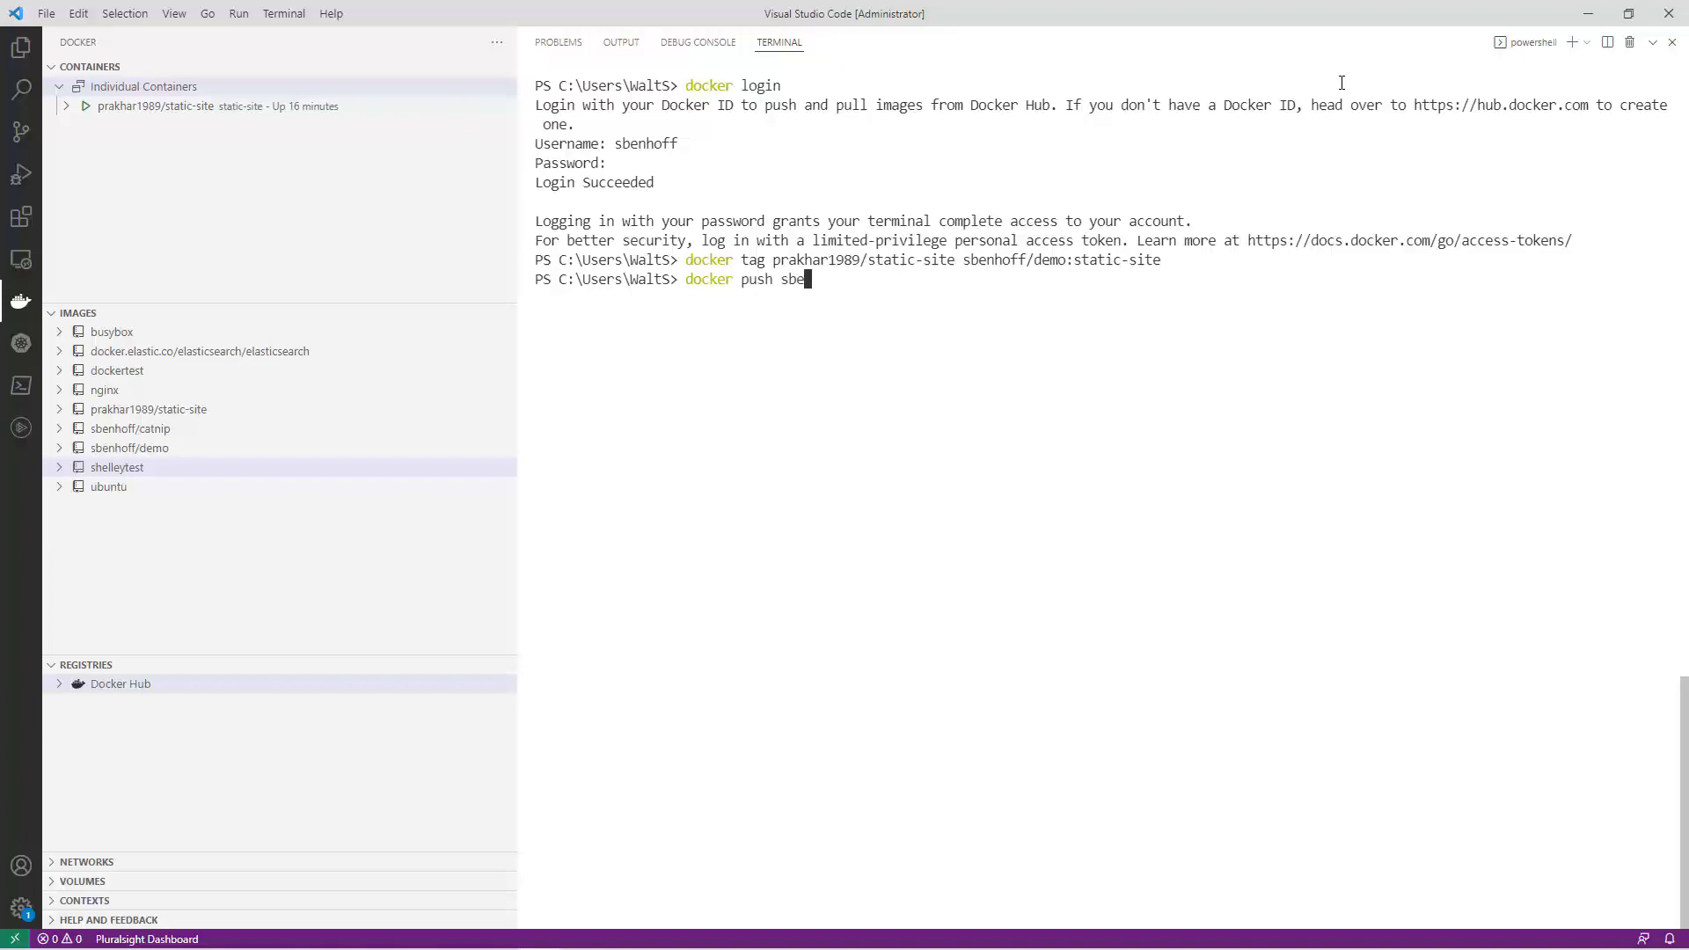
pyautogui.write('nhoff/demo')
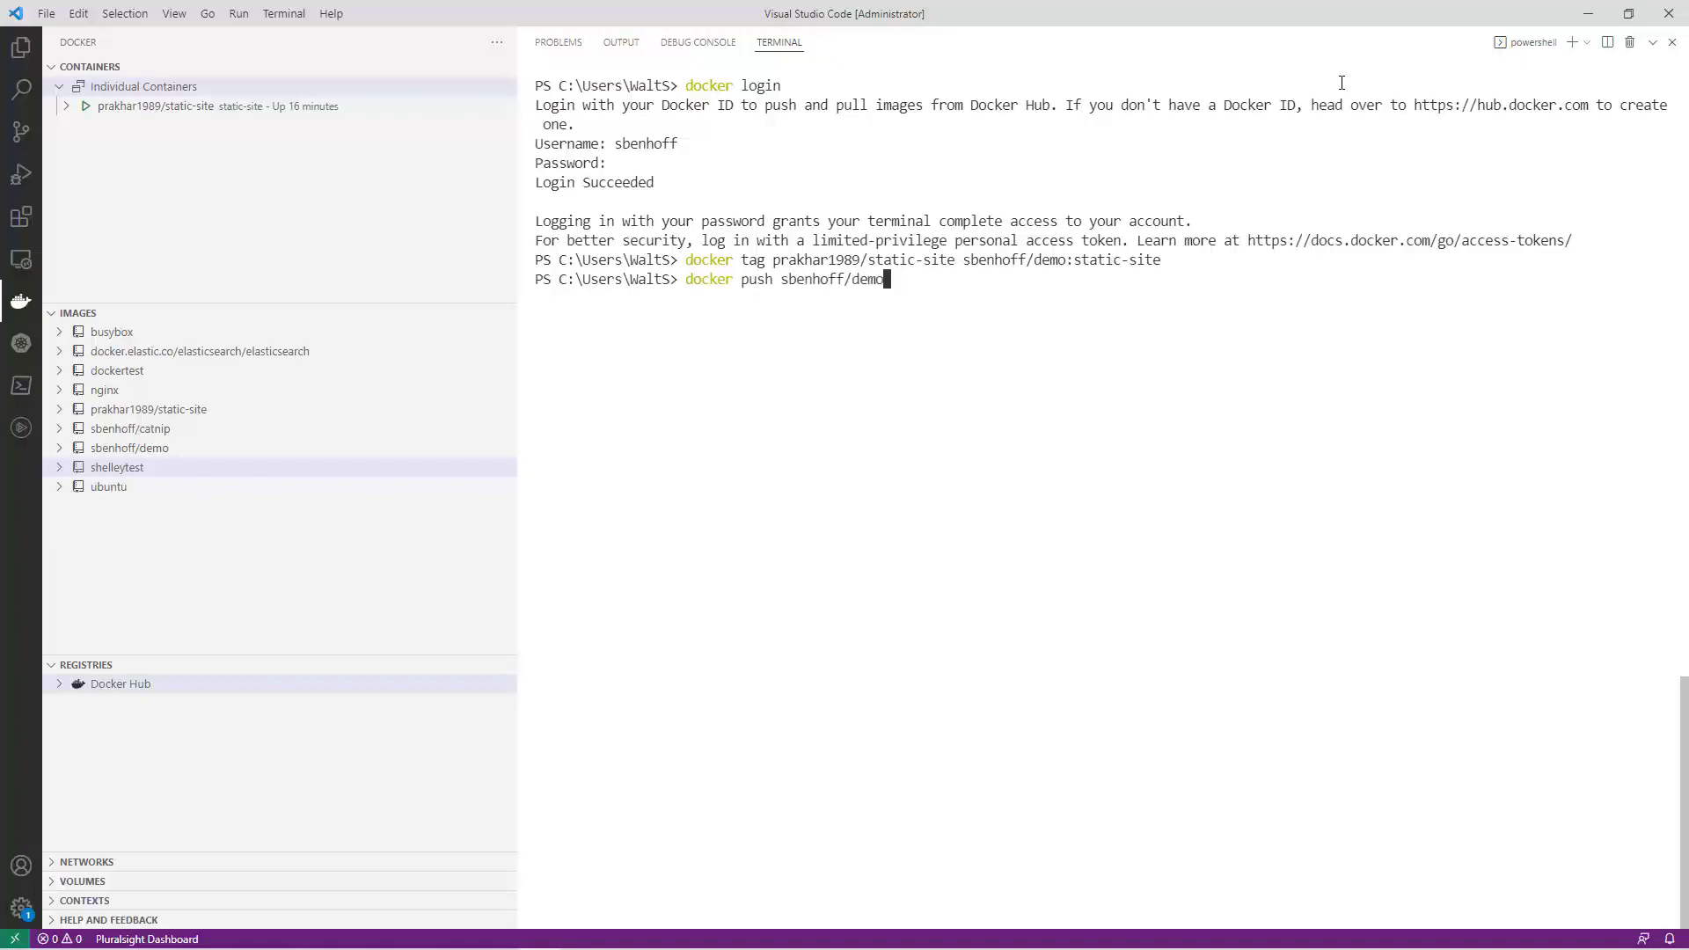
pyautogui.write(':static-site')
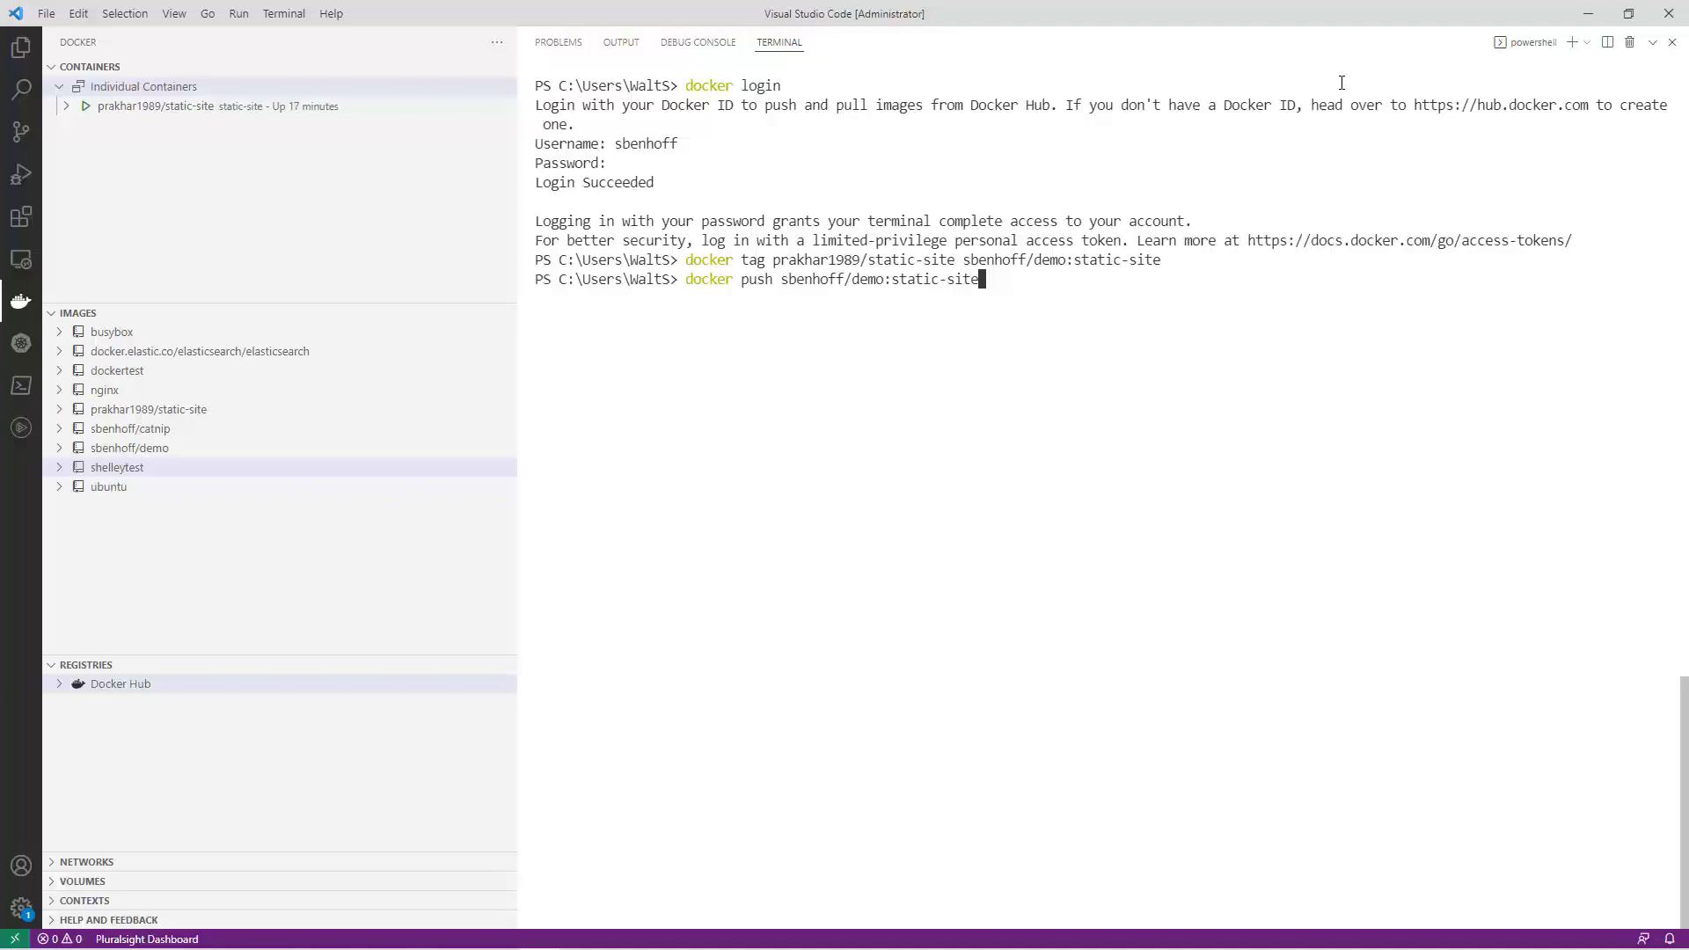
pyautogui.press('Return')
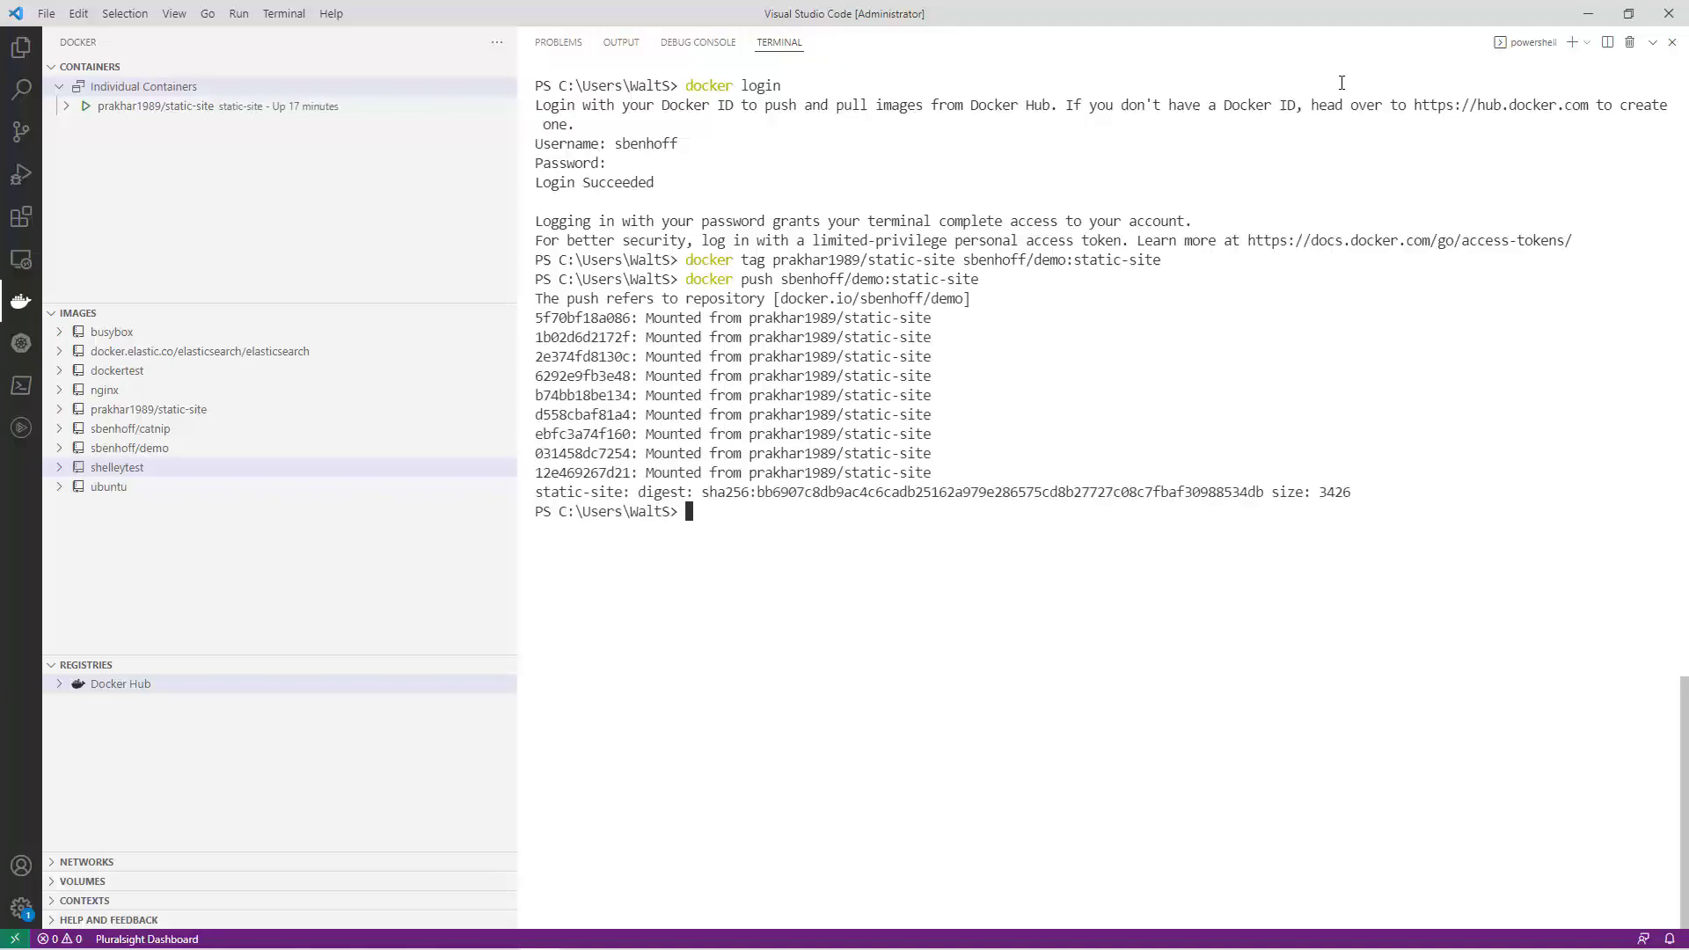
pyautogui.click(119, 683)
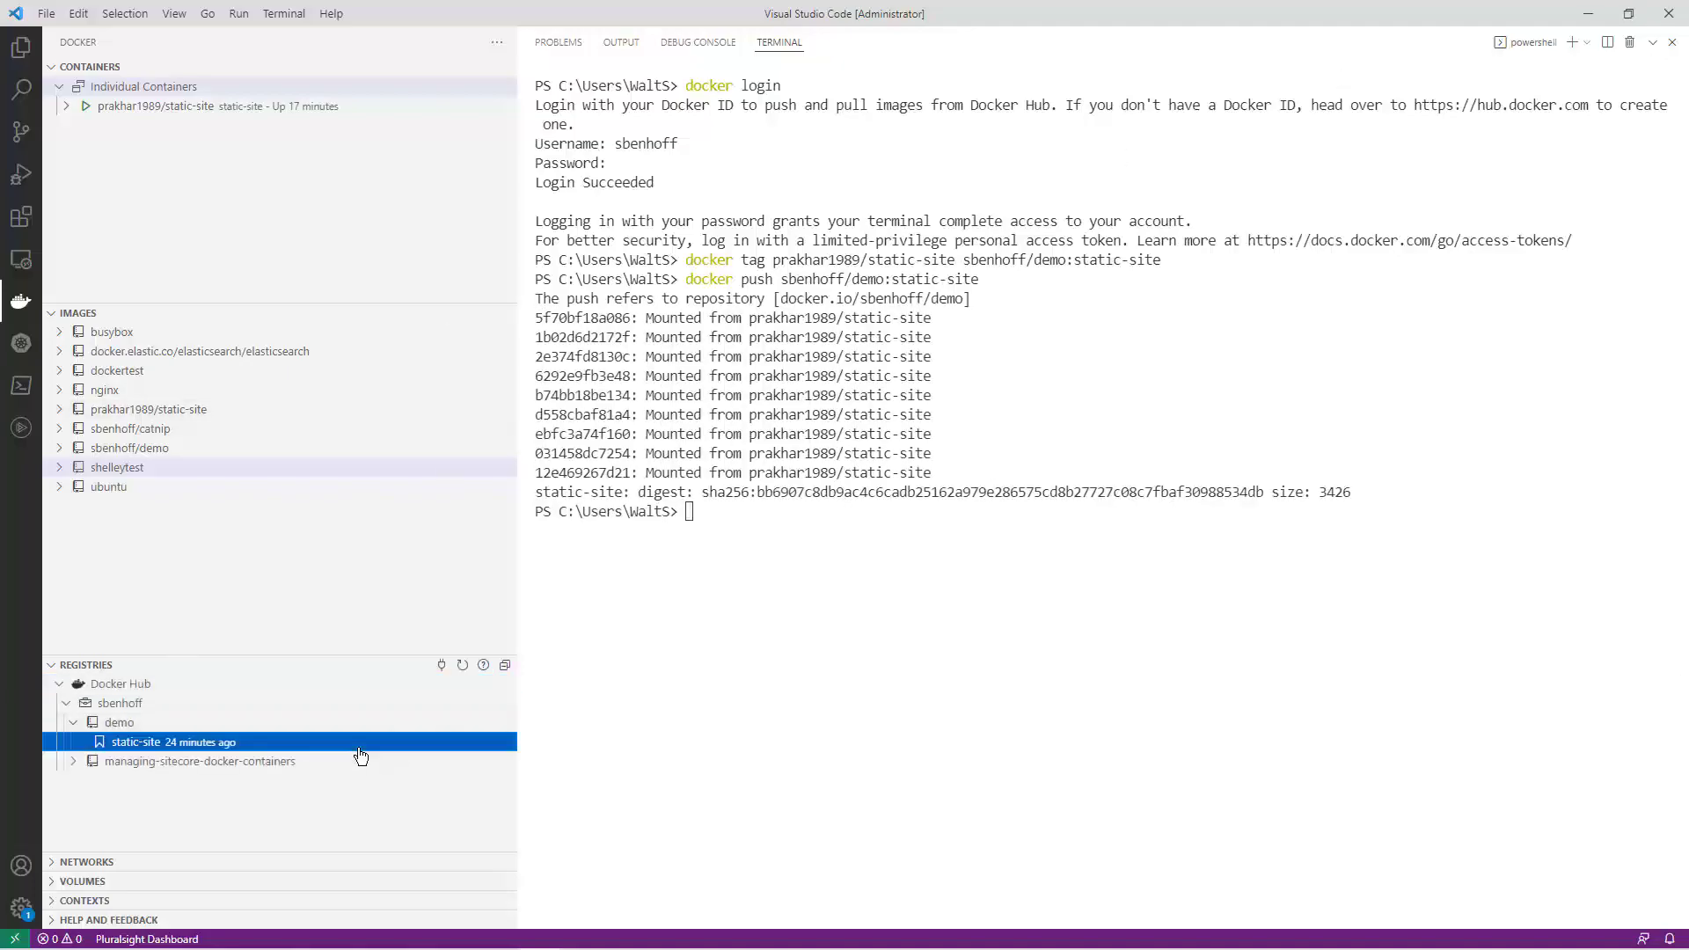
pyautogui.moveTo(370, 799)
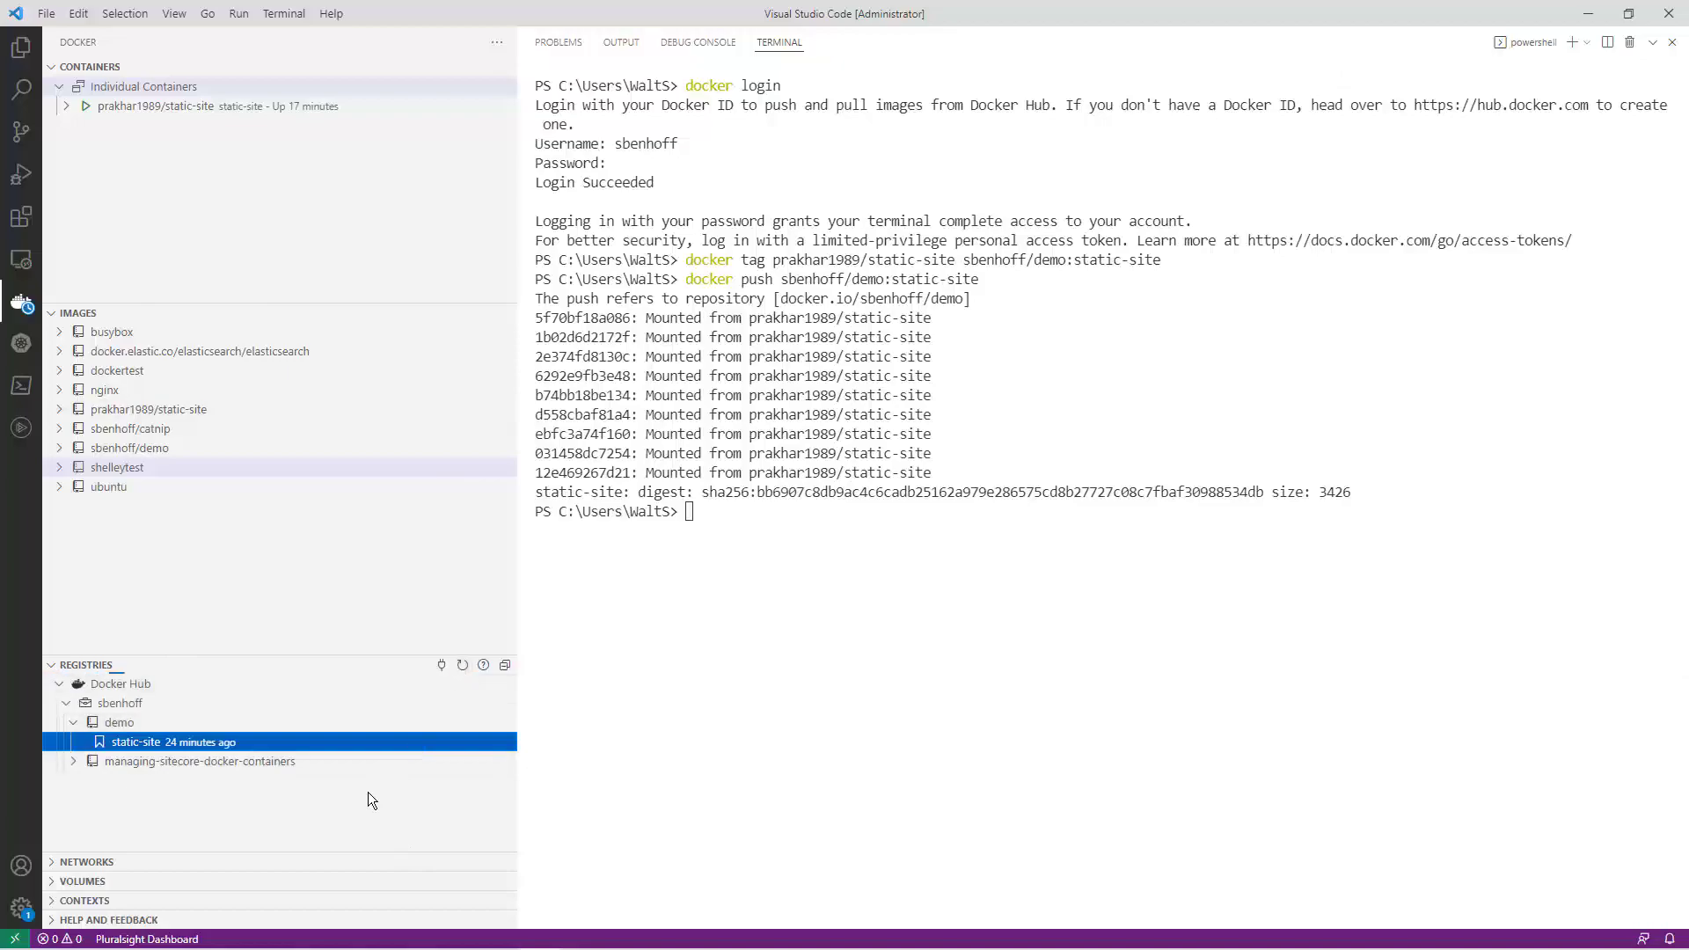
pyautogui.write('cle')
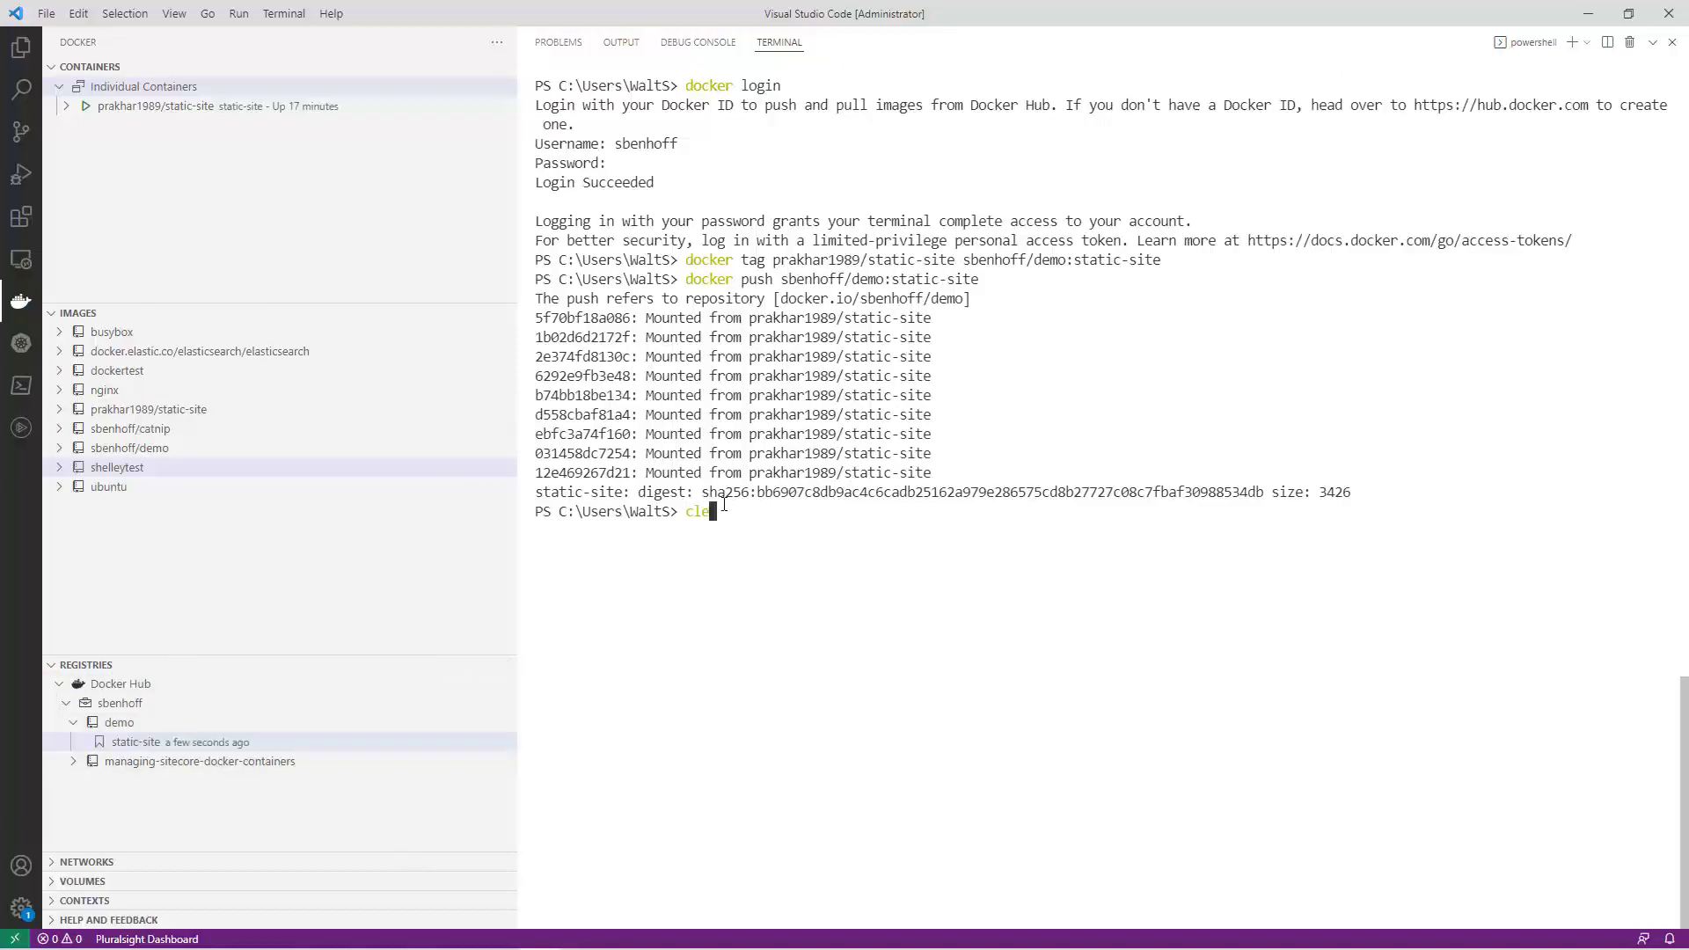
pyautogui.press('Return')
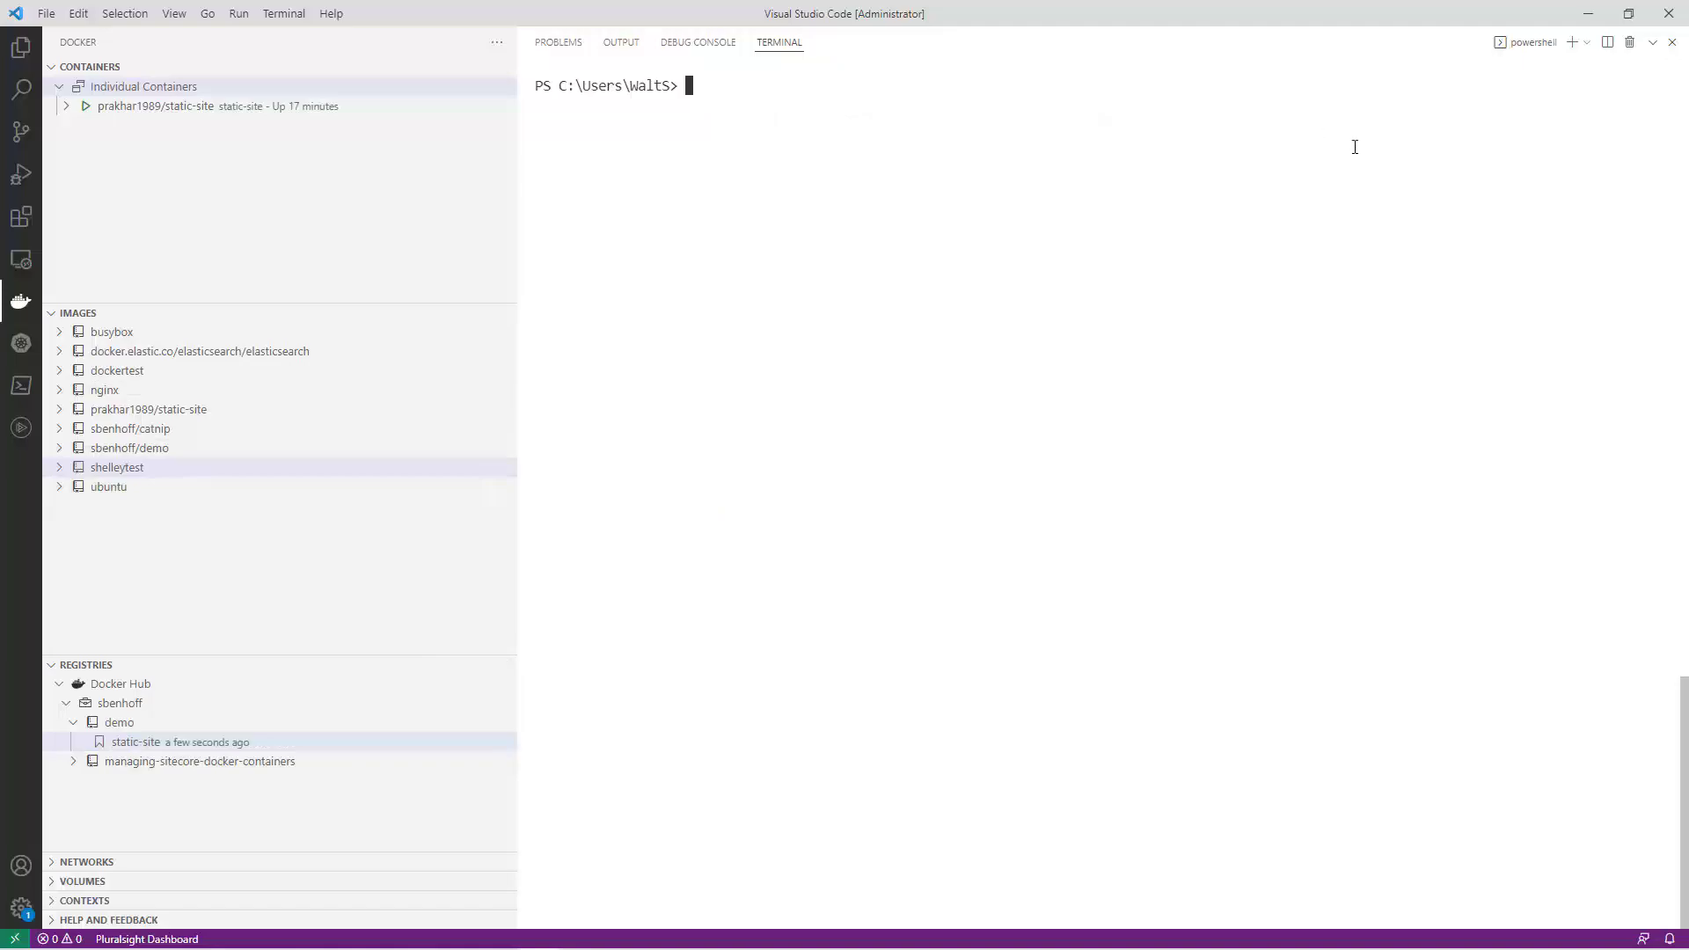
pyautogui.moveTo(1299, 76)
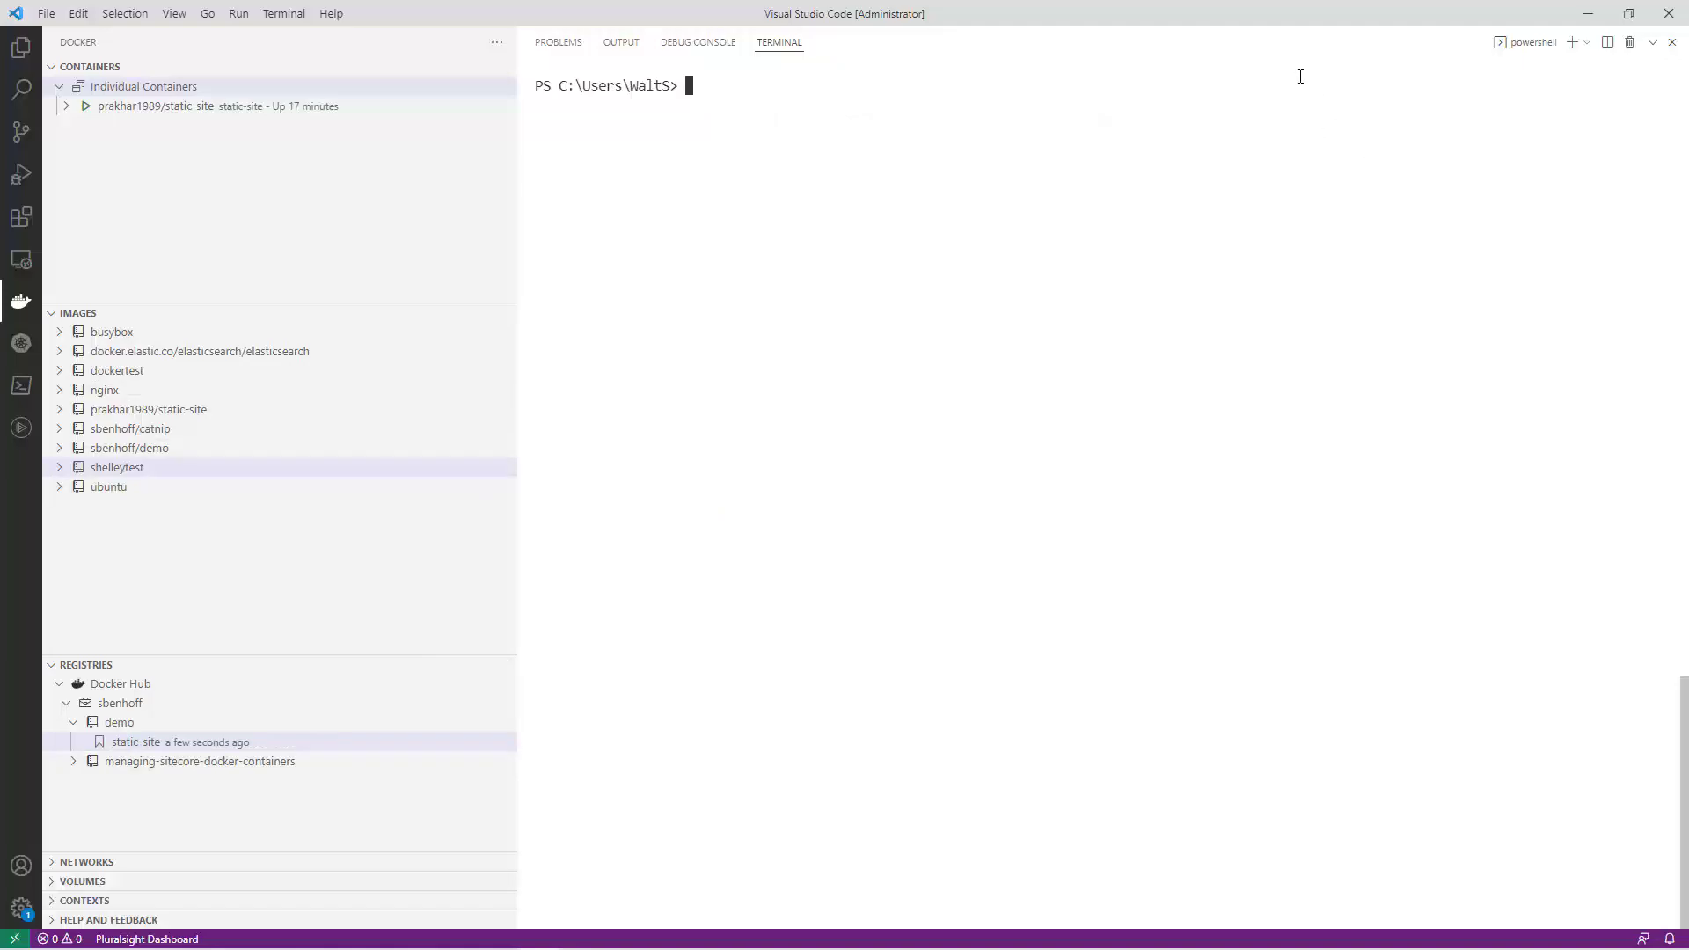
# Step: Pull sbenhoff/demo:static-site back from Docker Hub, confirming the image is up to date
pyautogui.write('docker pull')
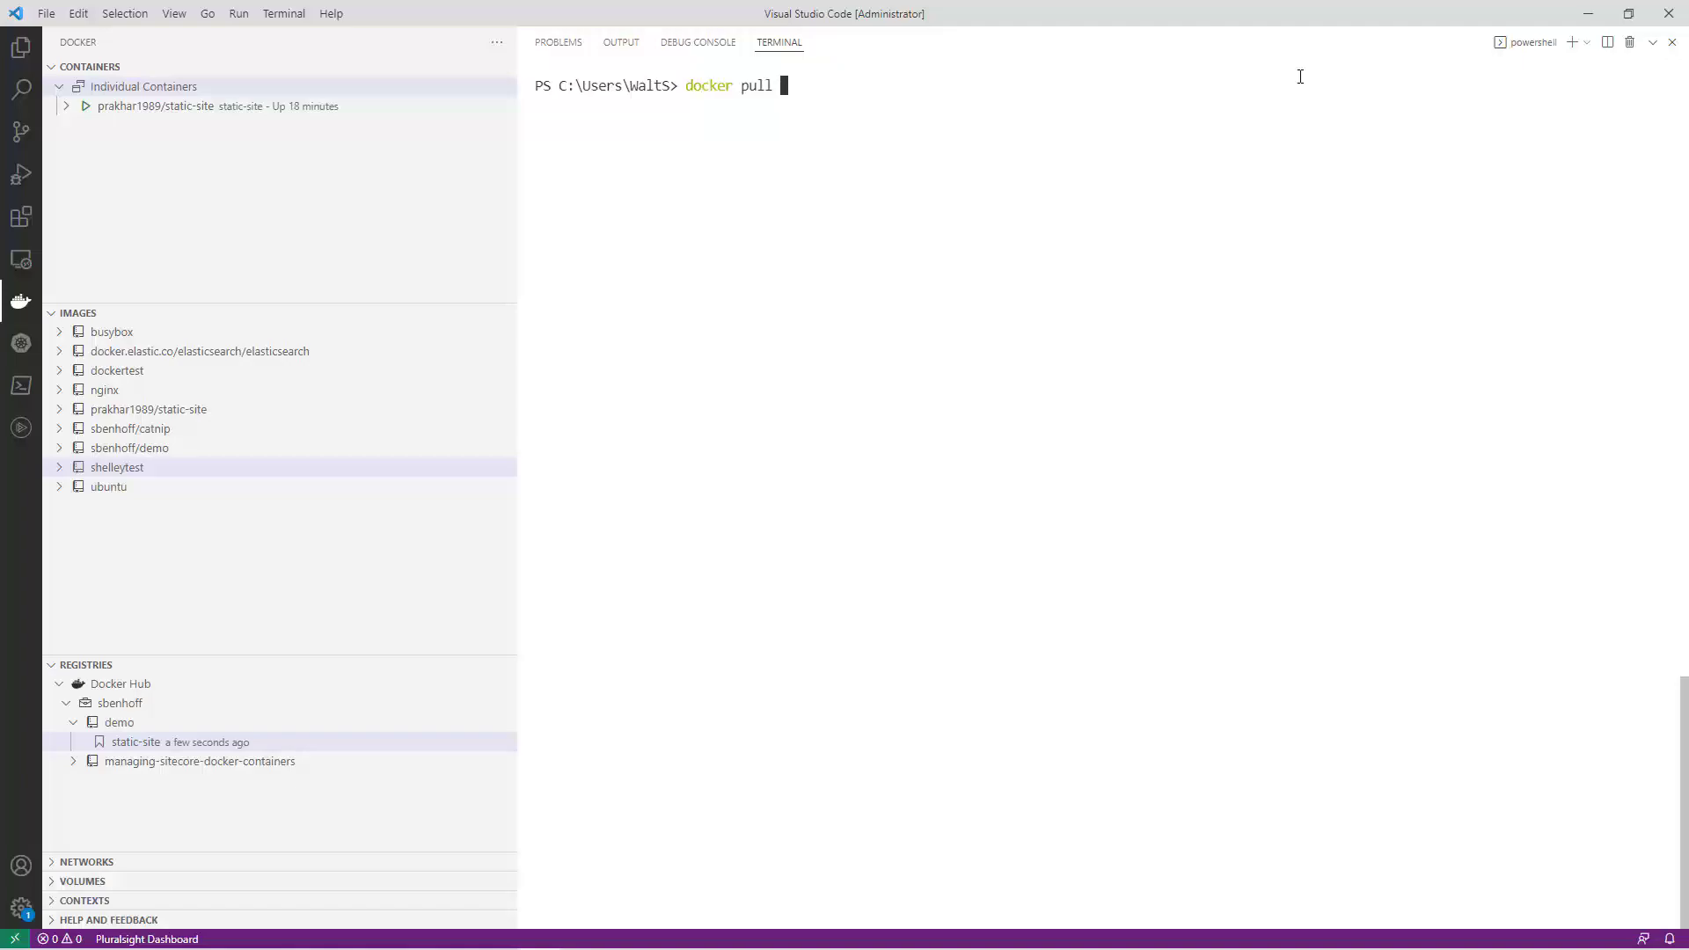
pyautogui.write('sbenhoff/demo:static-site')
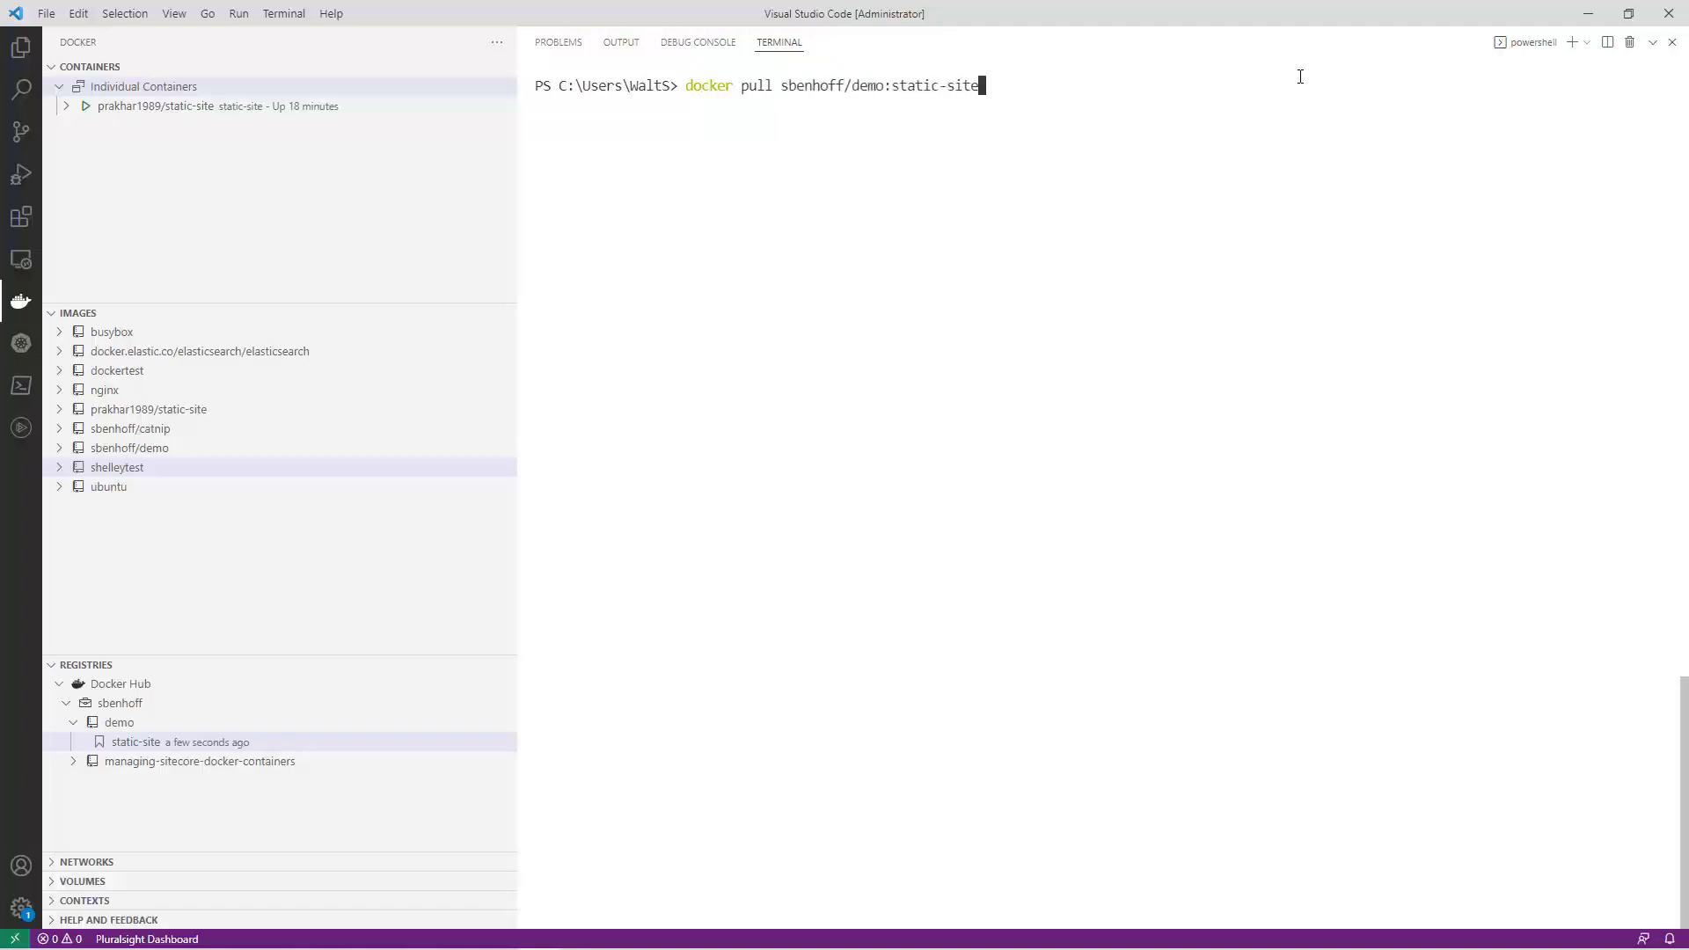
pyautogui.press('Return')
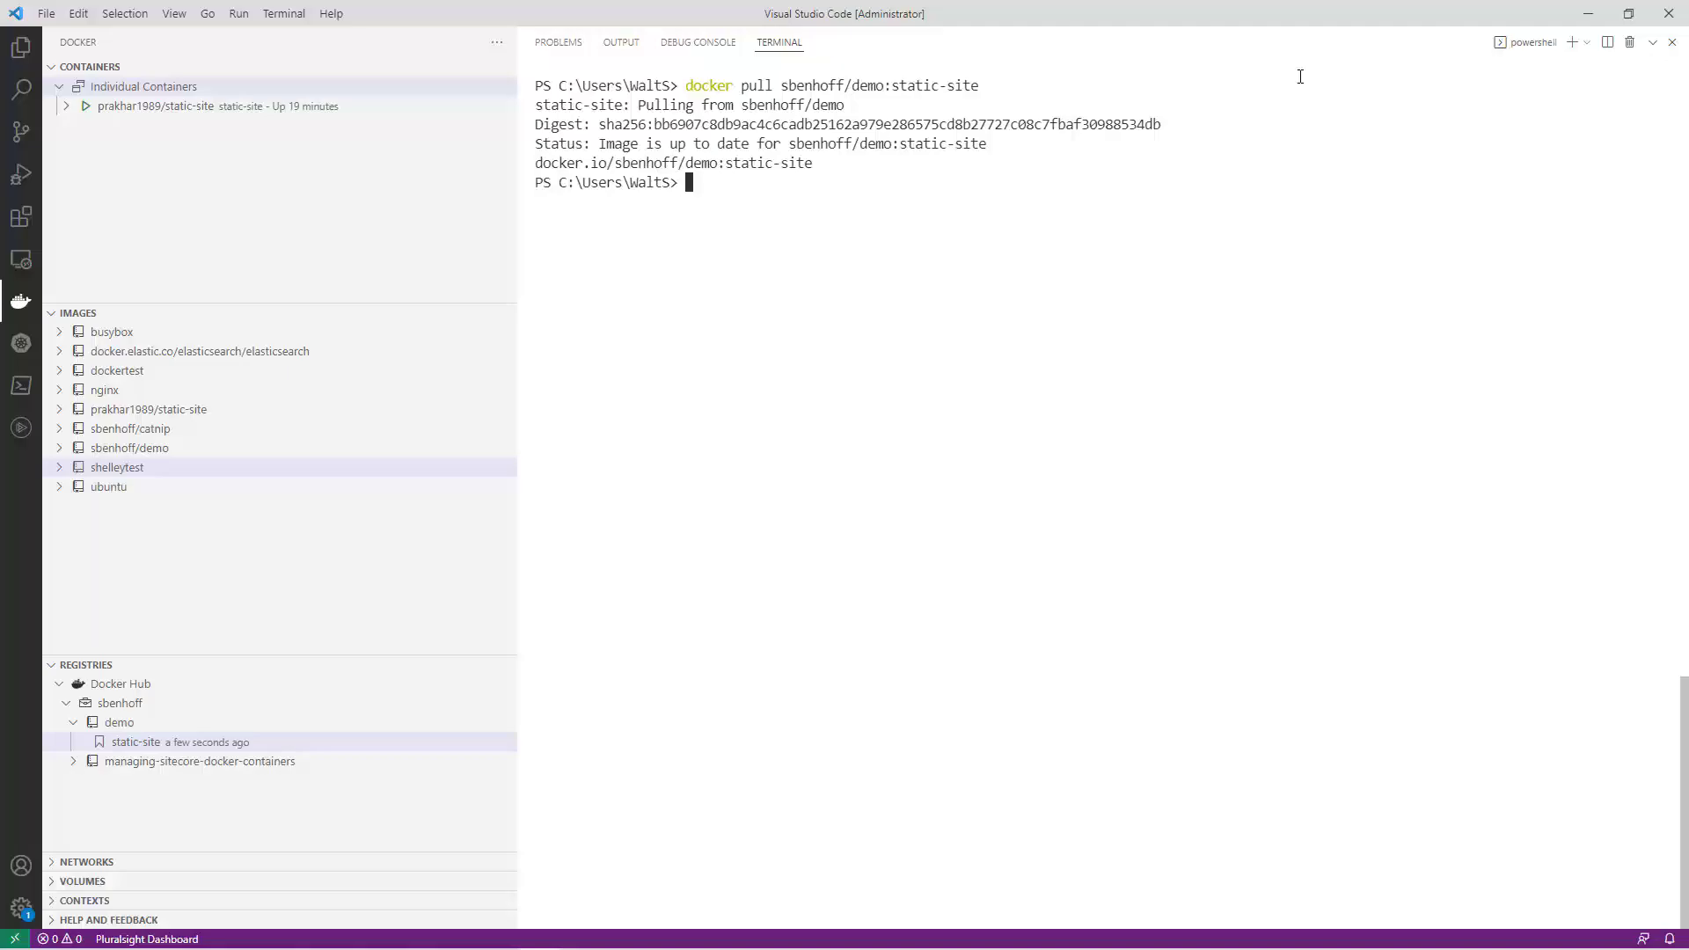
pyautogui.moveTo(488, 135)
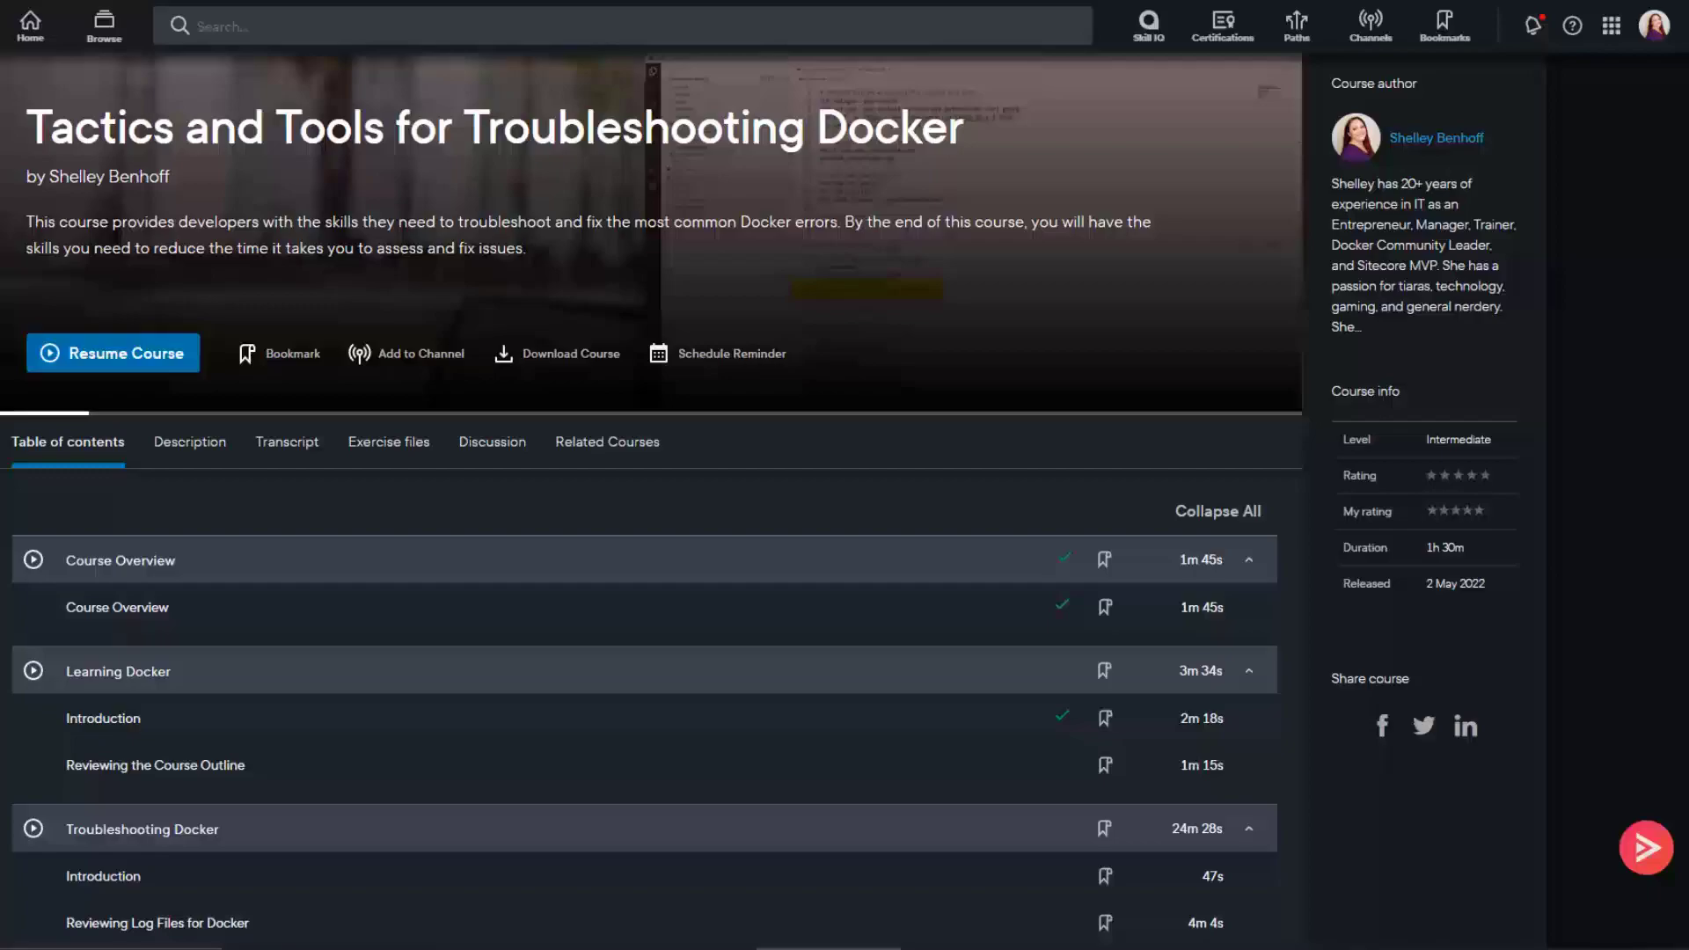
# Step: Scroll down through the Troubleshooting Docker course's table of contents, then back up
pyautogui.scroll(-3)
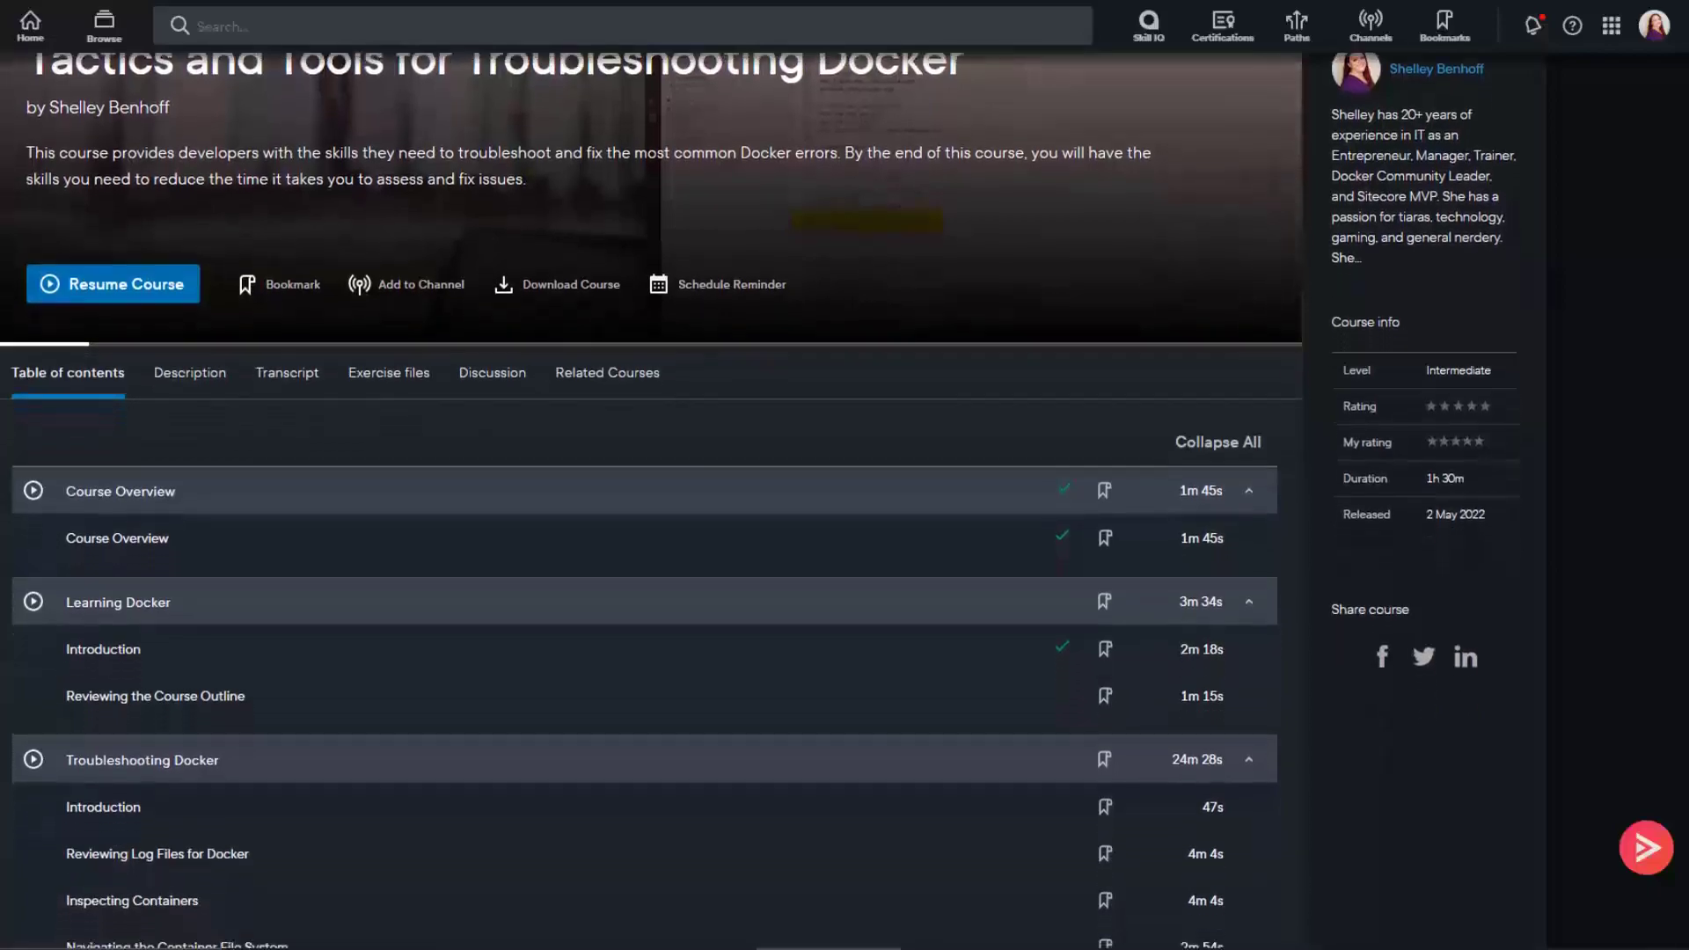
pyautogui.scroll(-3)
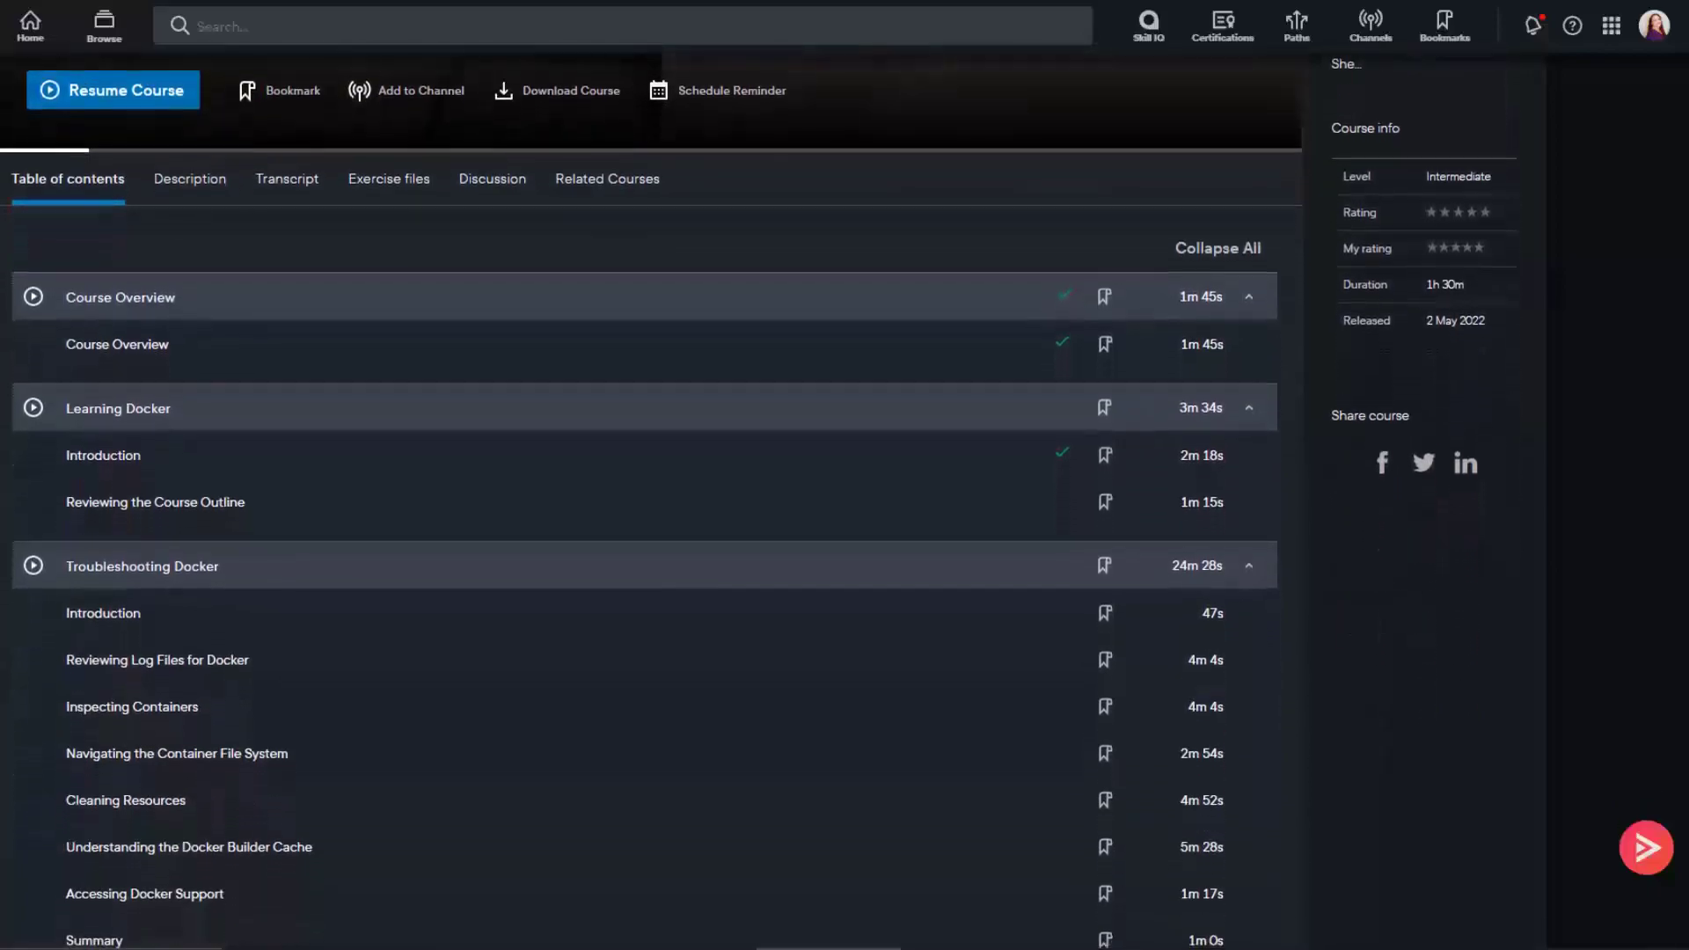
pyautogui.scroll(-3)
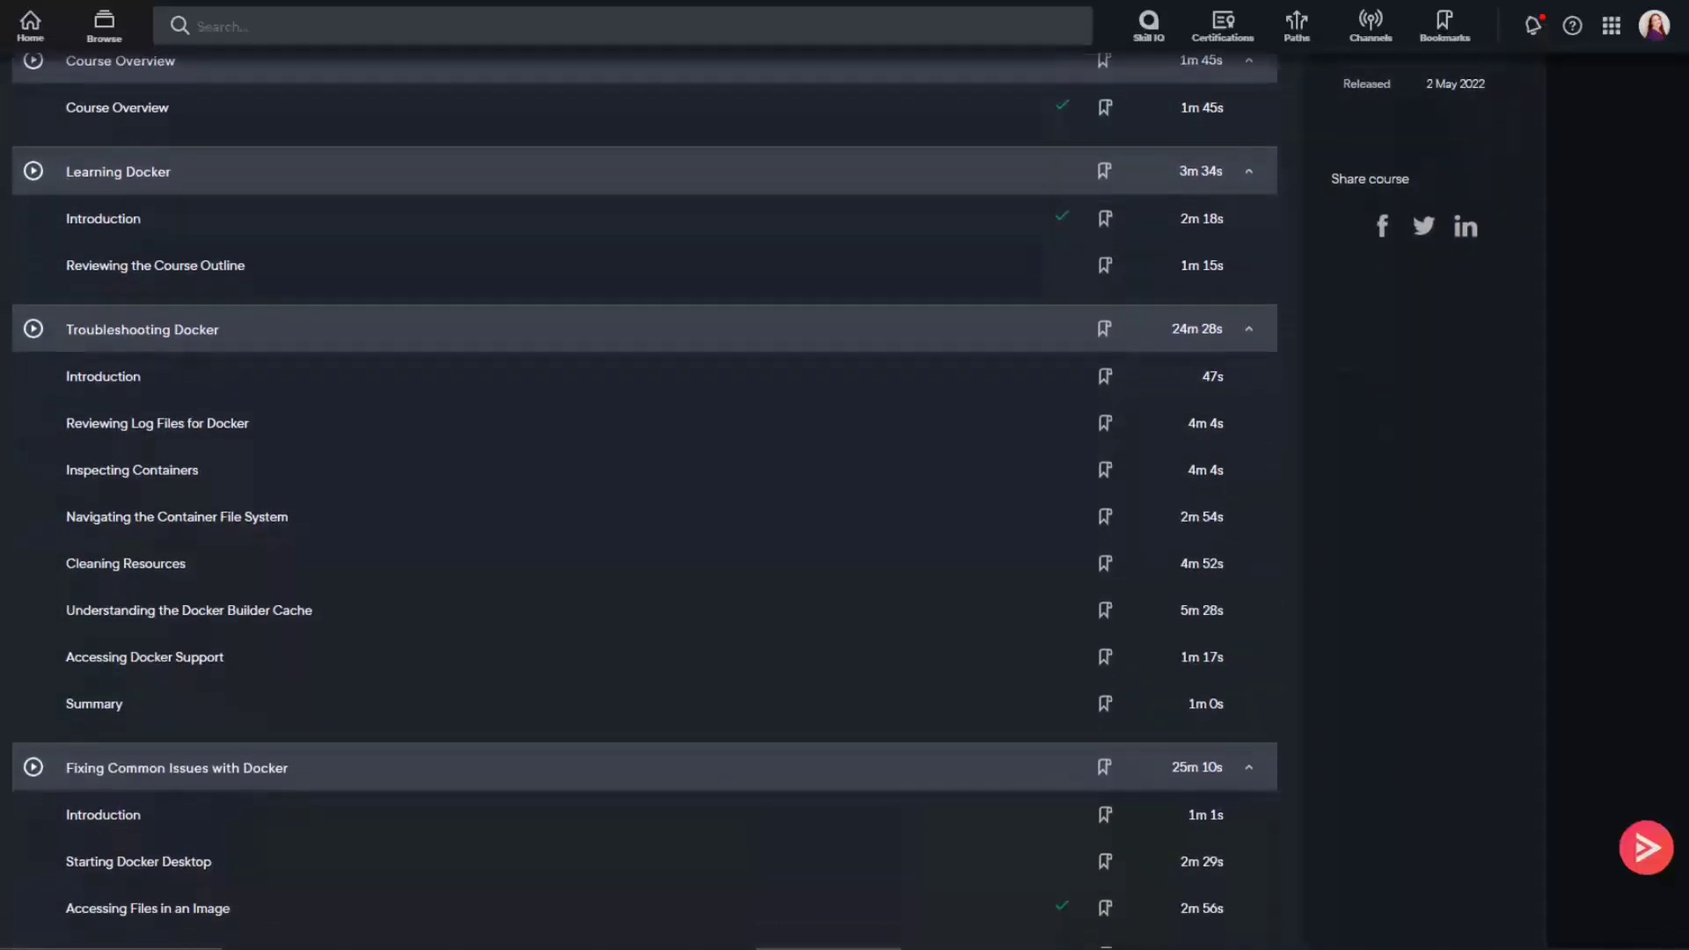
pyautogui.scroll(-3)
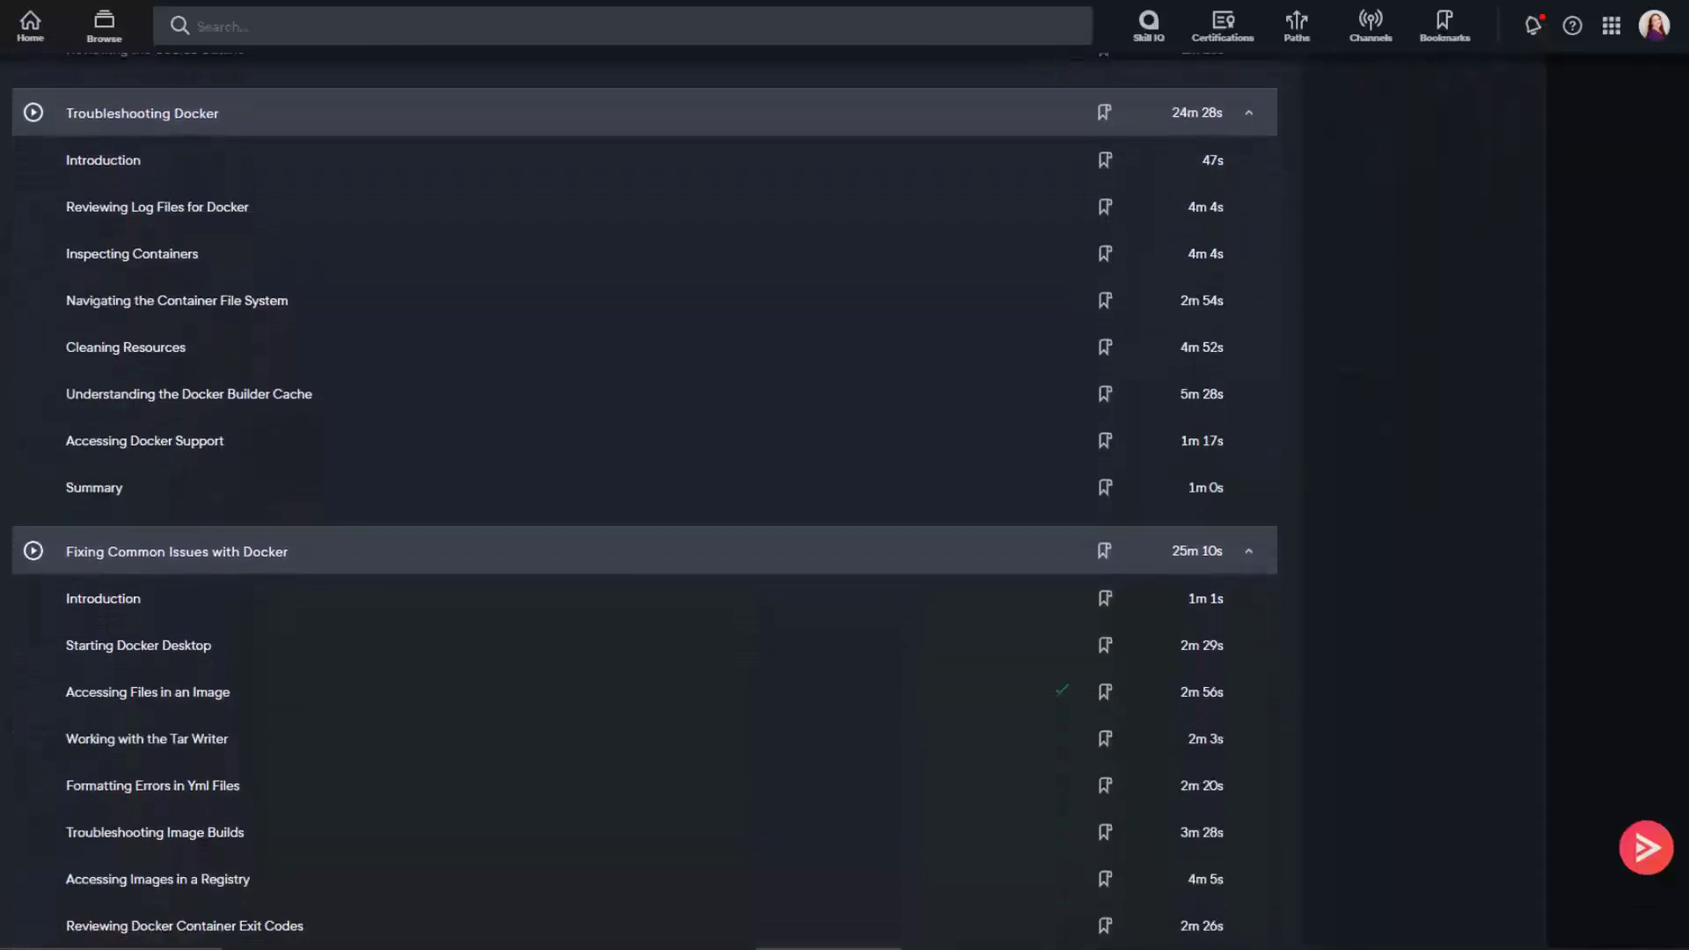
pyautogui.scroll(-3)
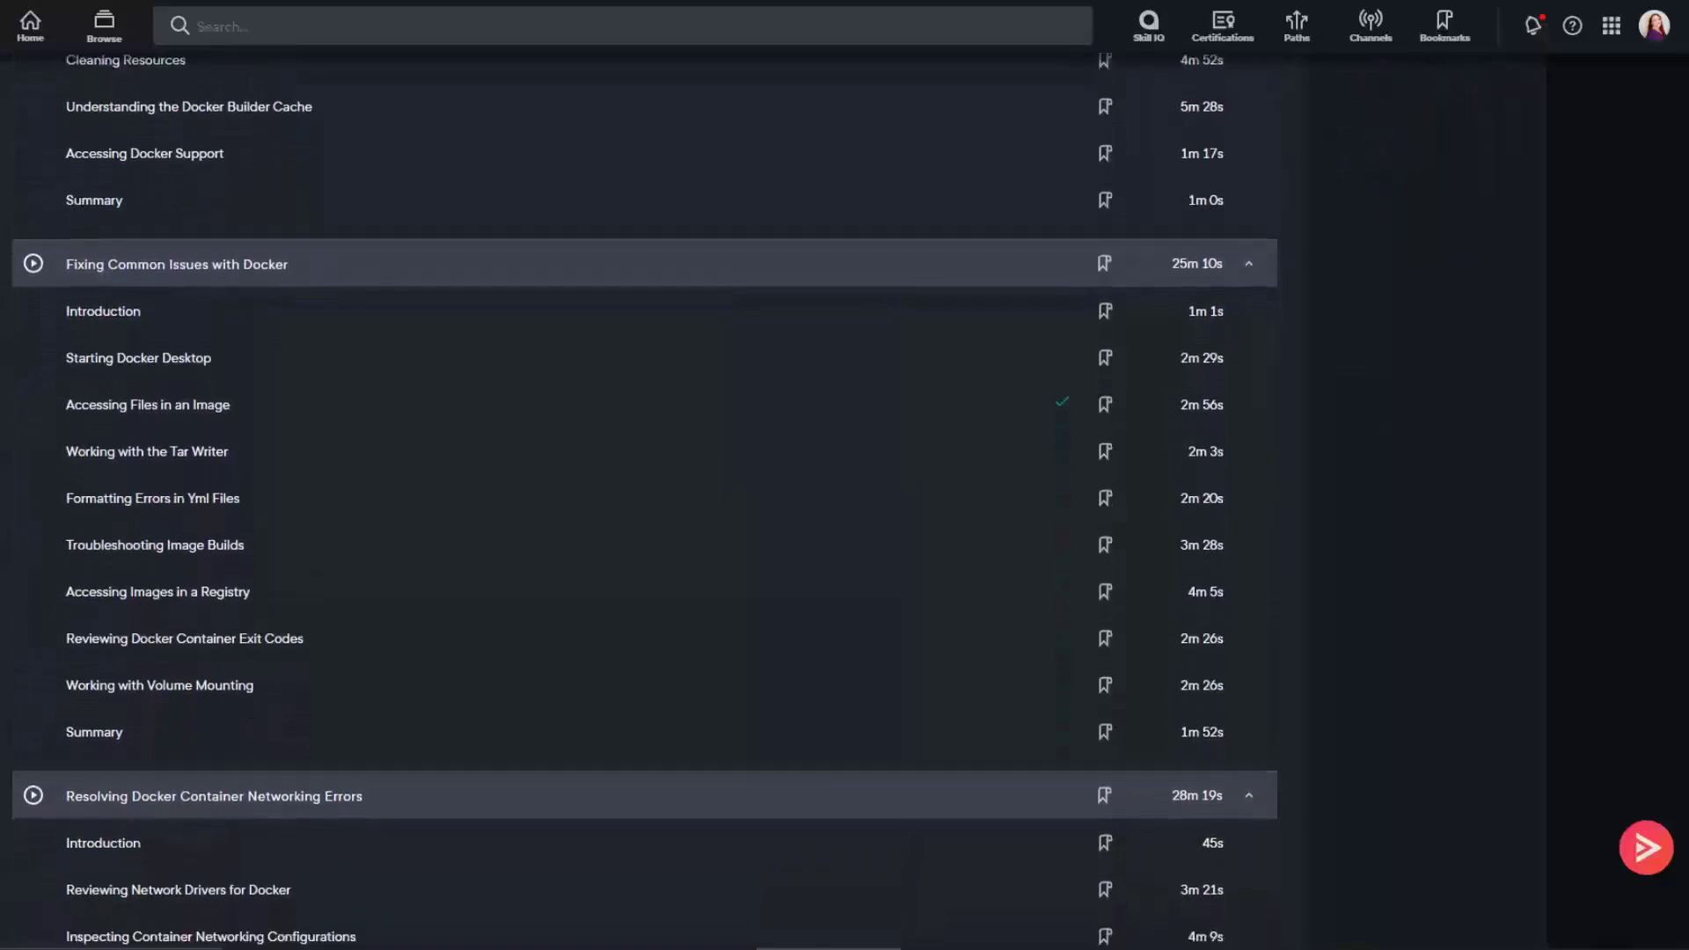
pyautogui.scroll(-3)
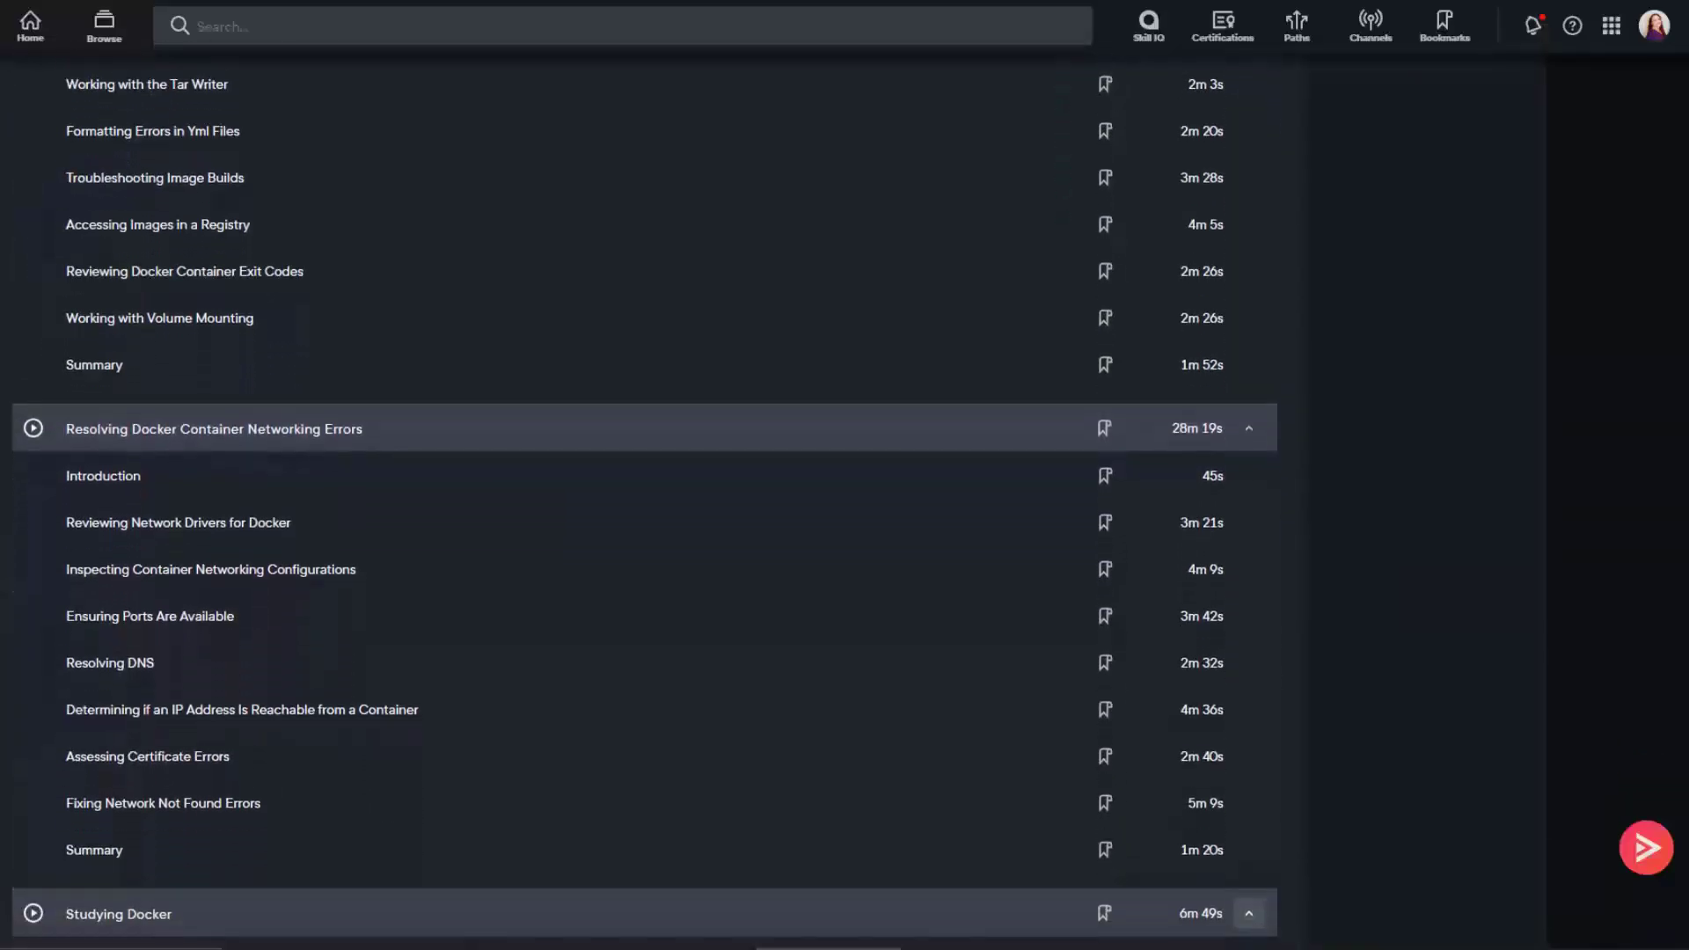
pyautogui.scroll(-3)
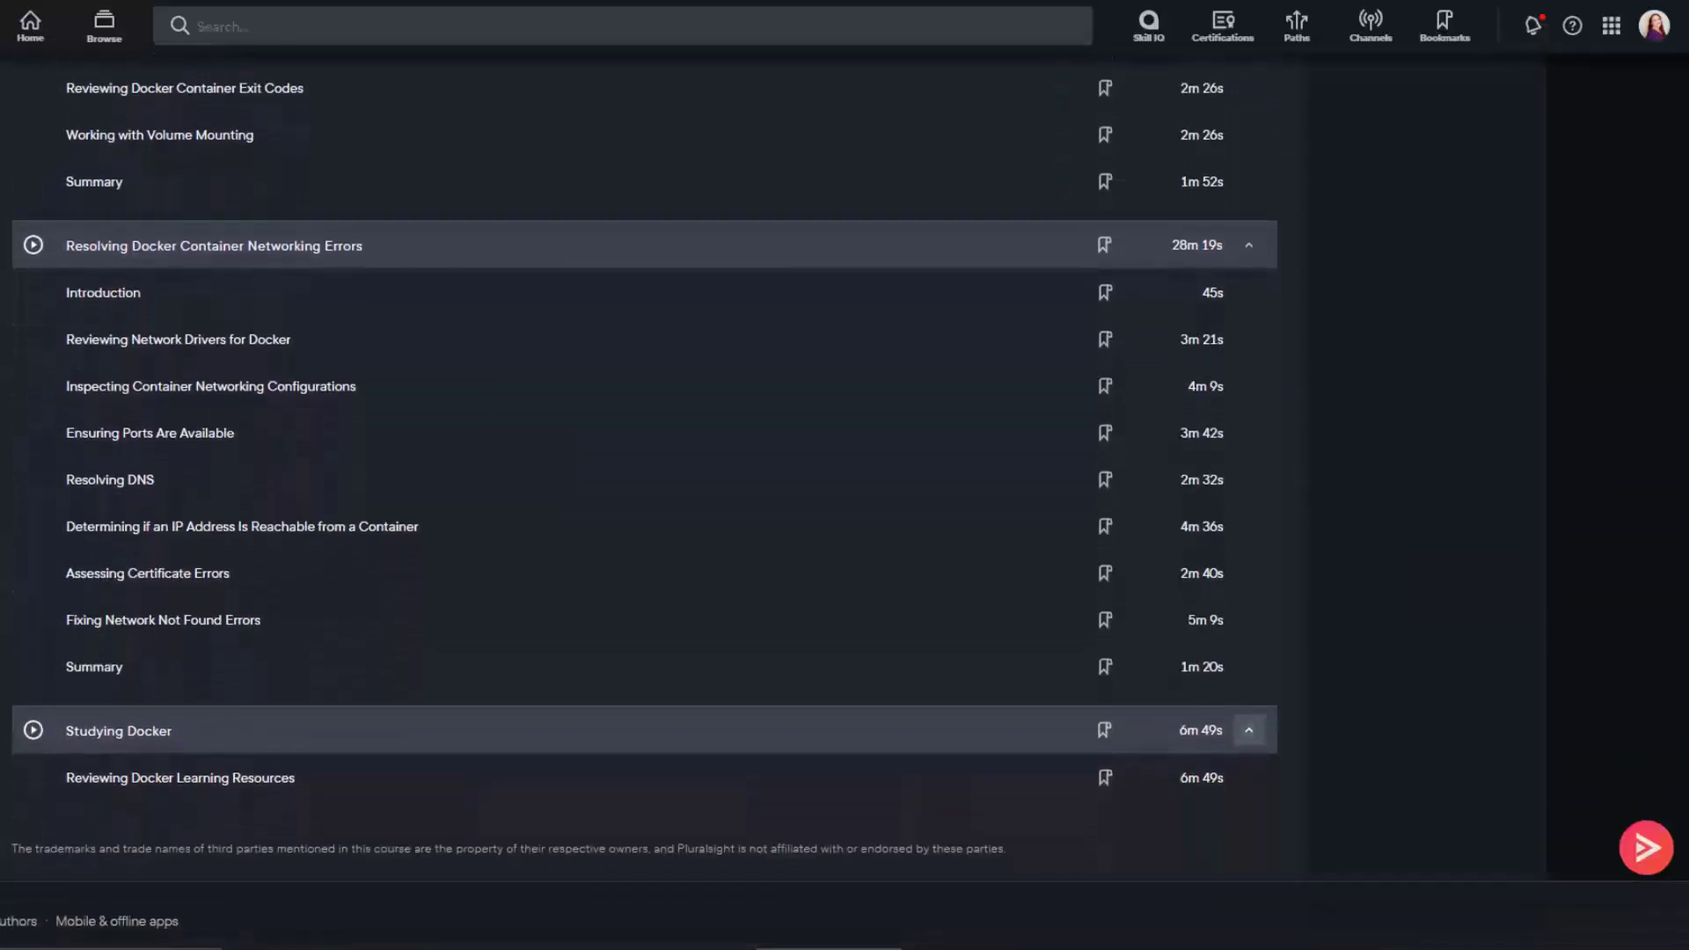
pyautogui.scroll(3)
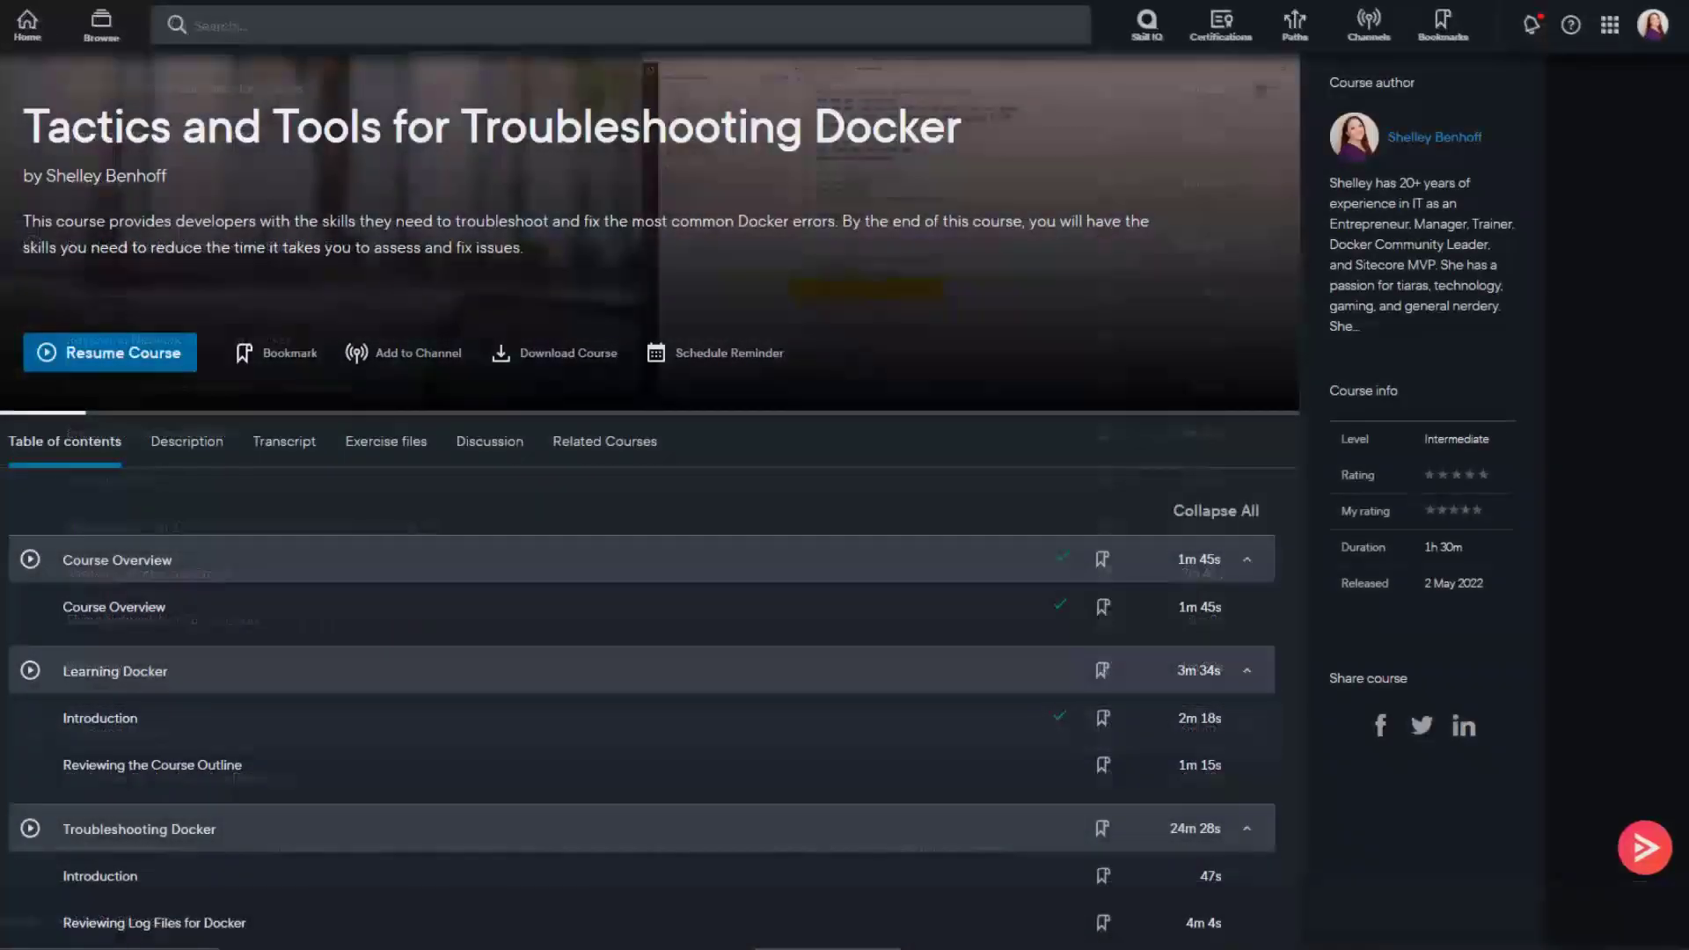